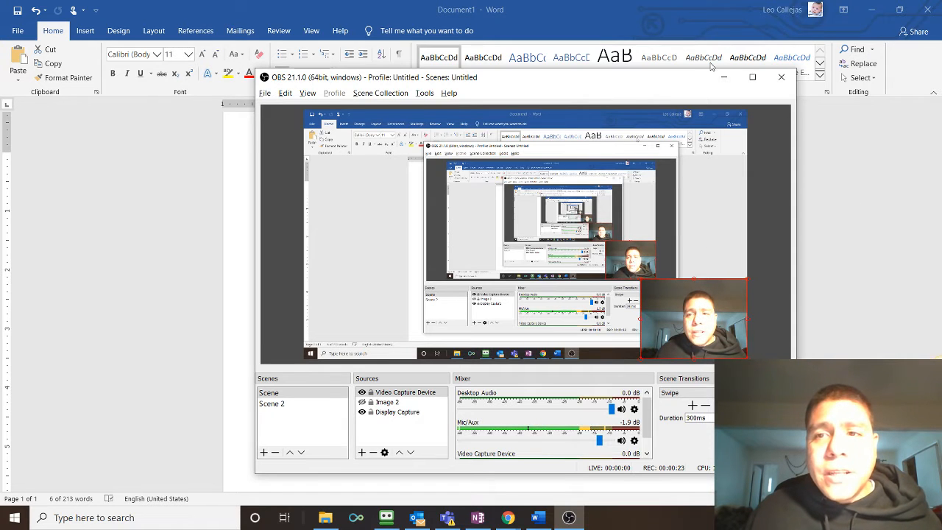
Bring the Word notes 'Optimize your Google My Business profile' in front of OBS.
left_click(780, 77)
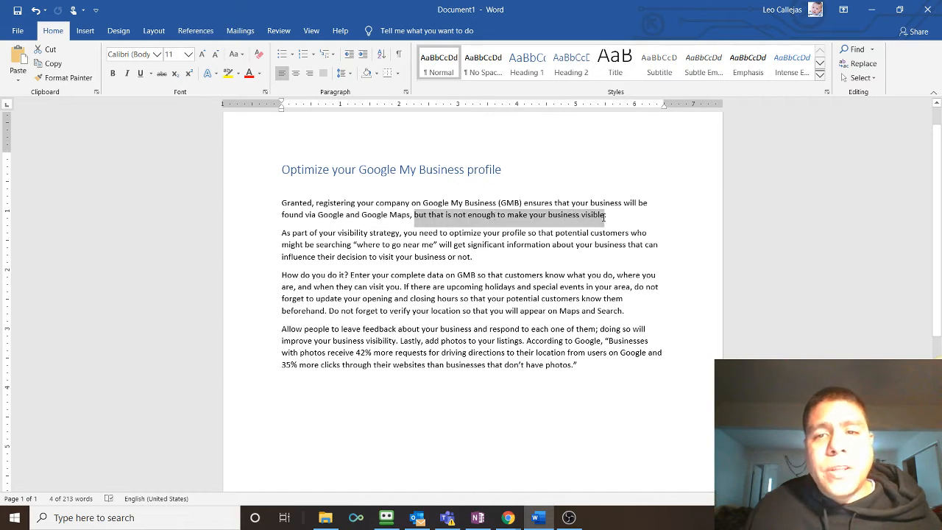
Switch to Chrome and look over the El Caracol knowledge panel's address, hours and phone.
key("alt+tab")
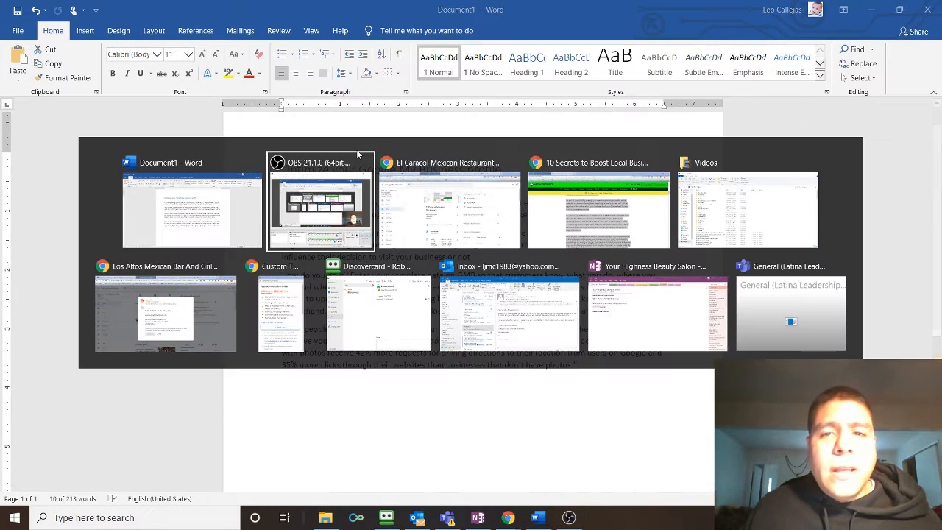
left_click(448, 209)
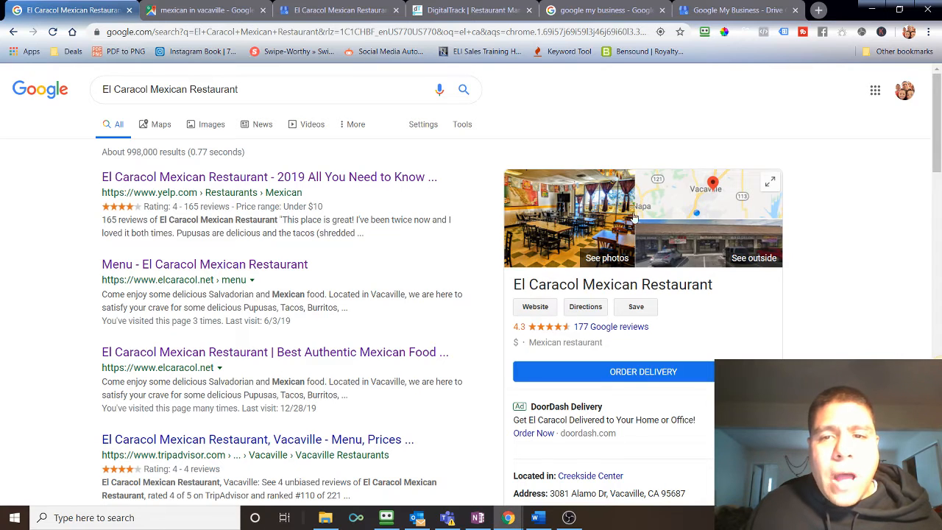
scroll("down", 3)
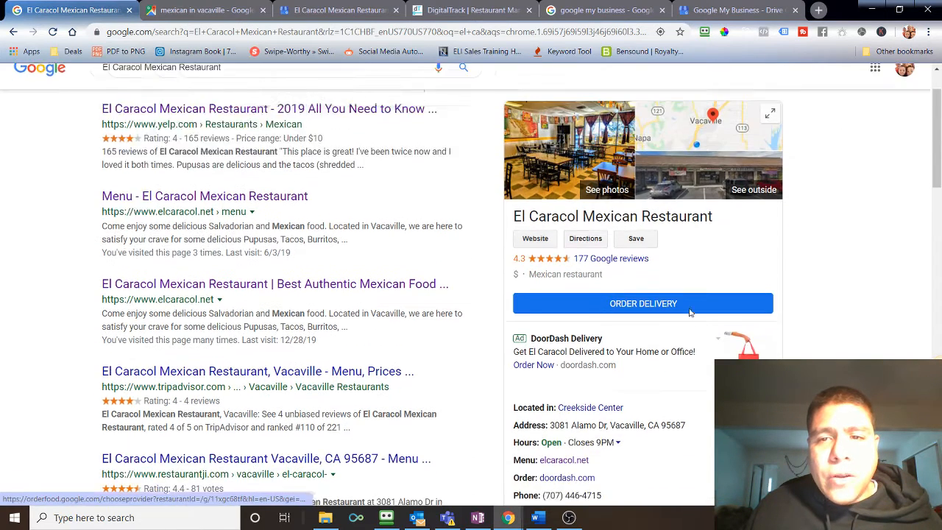
scroll("up", 3)
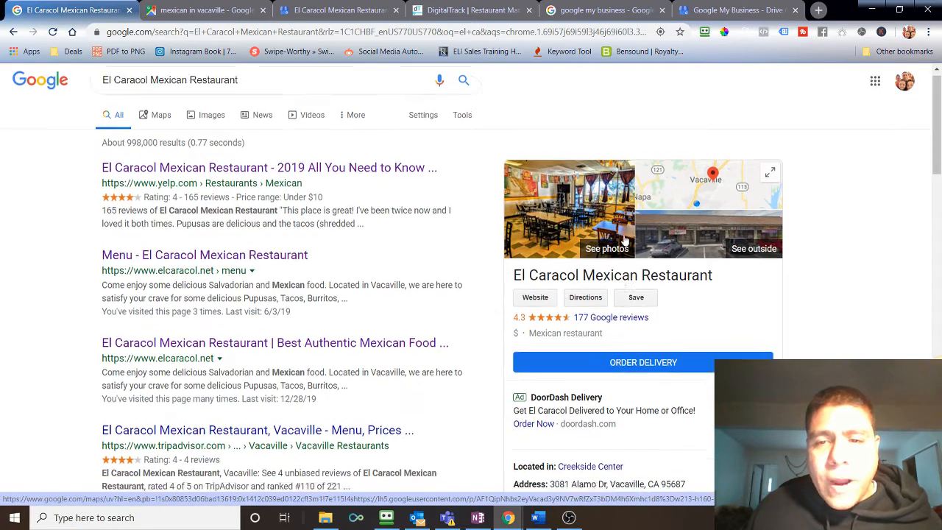
scroll("down", 3)
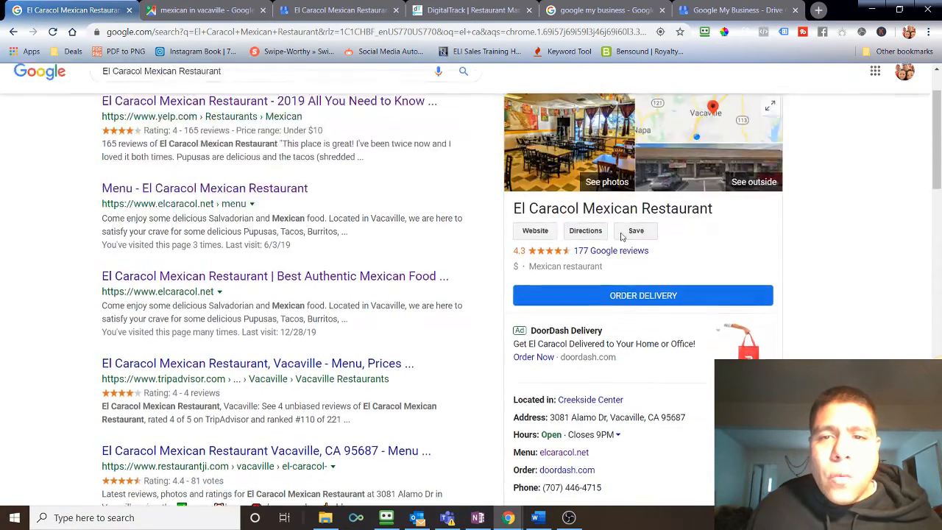
scroll("up", 3)
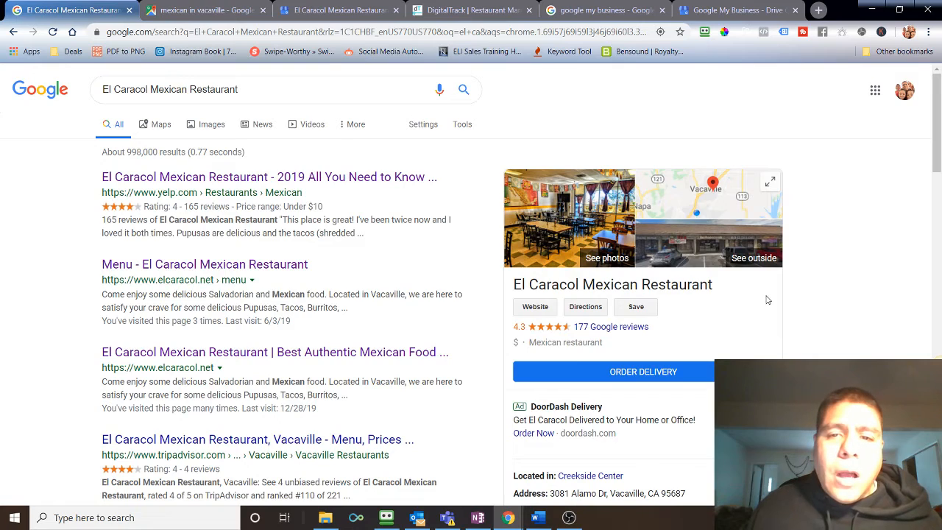
scroll("down", 3)
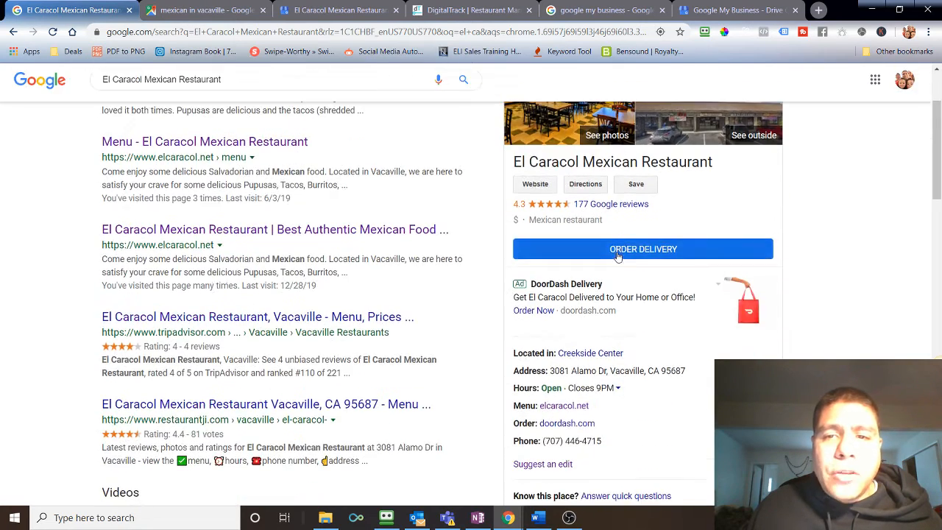
Scroll further through the panel's reviews and the rest of the search results.
scroll("down", 3)
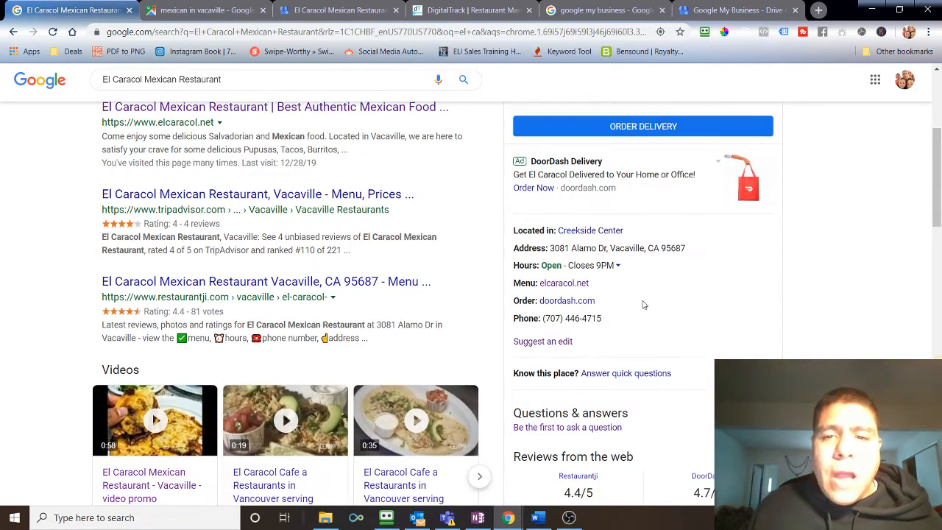
scroll("up", 3)
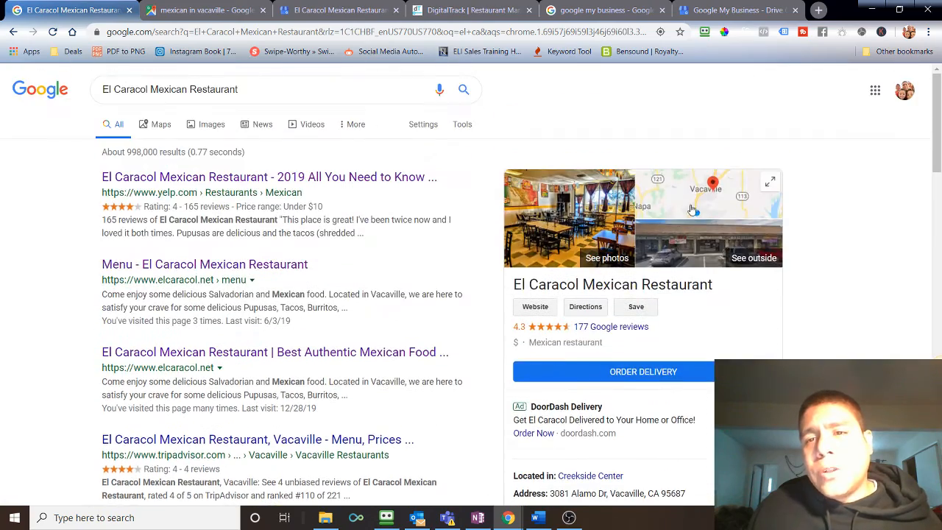
scroll("down", 3)
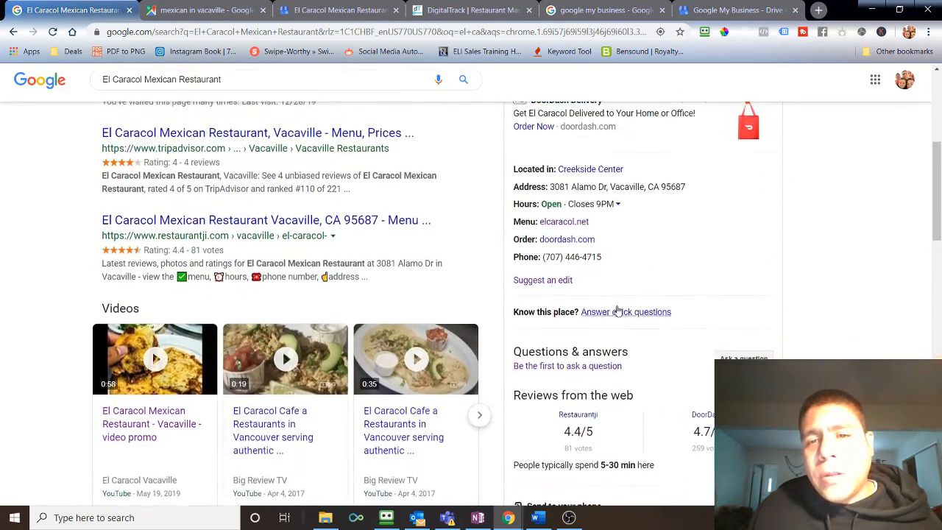
scroll("up", 3)
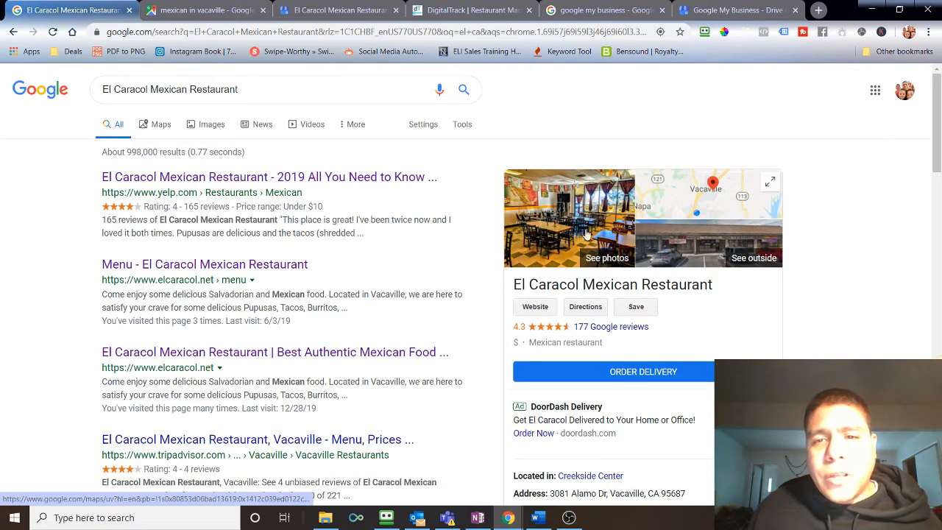
mouse_move(713, 184)
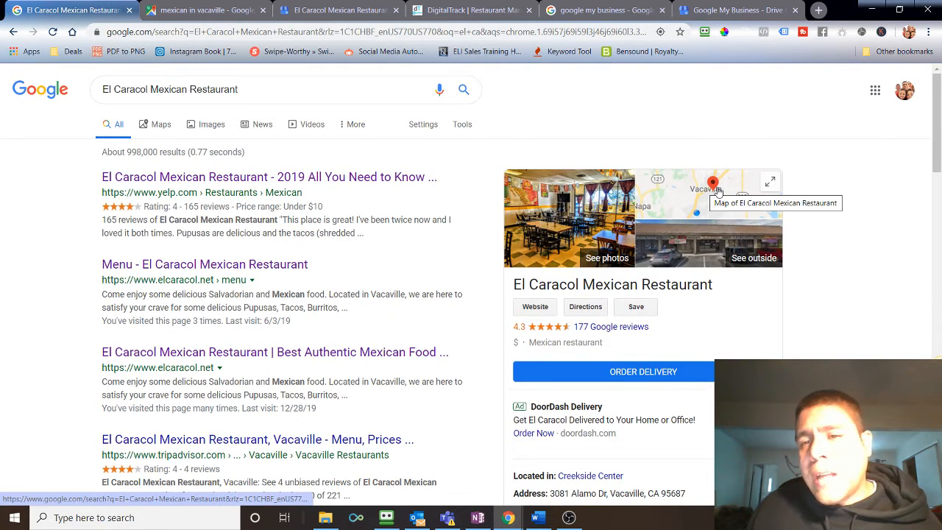
scroll("down", 3)
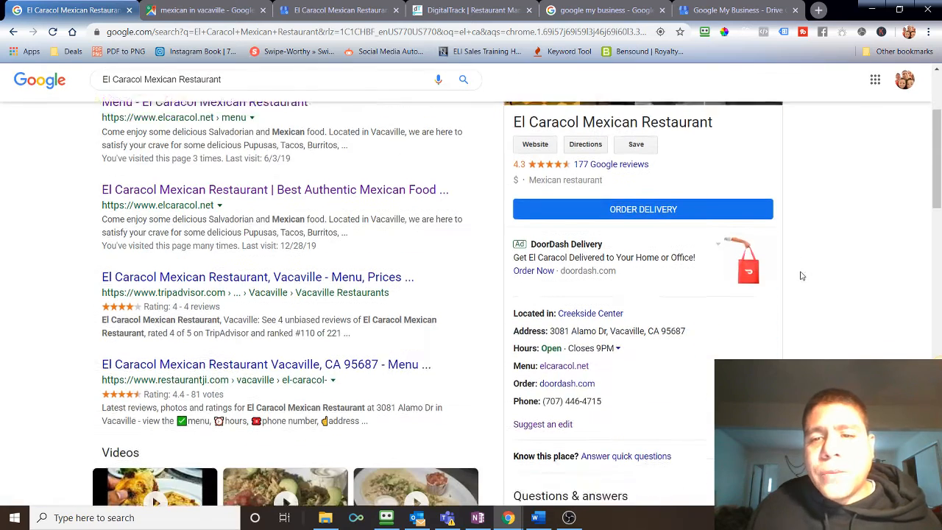
scroll("down", 3)
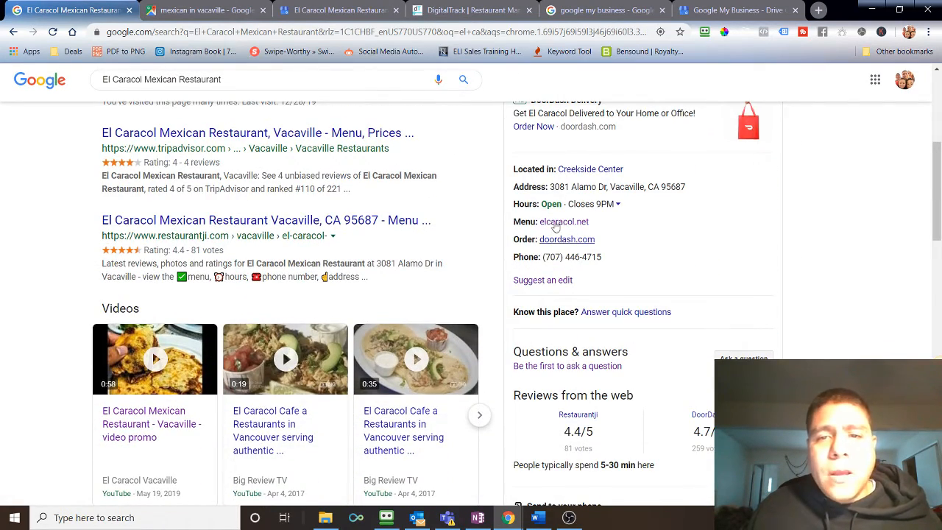
scroll("down", 3)
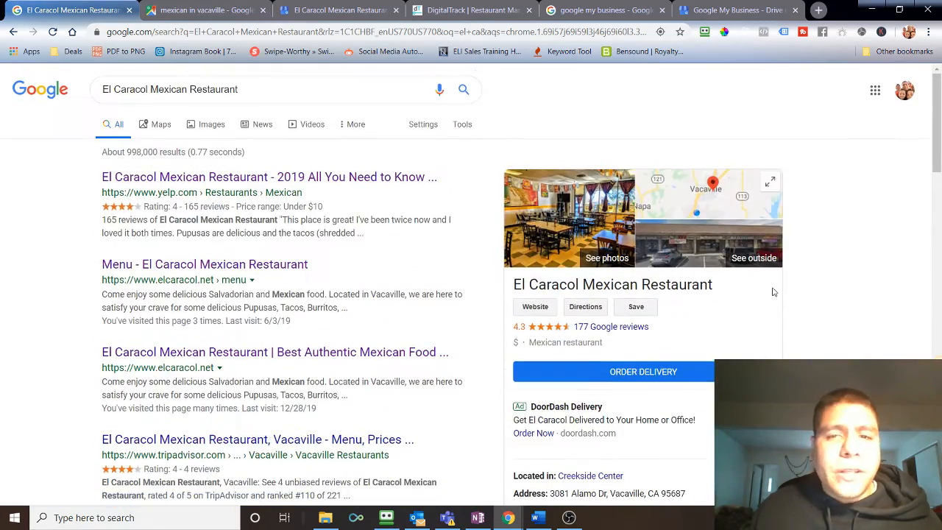
Return to the Word notes and select the sentence 'Enter your complete data on GMB'.
left_click(537, 518)
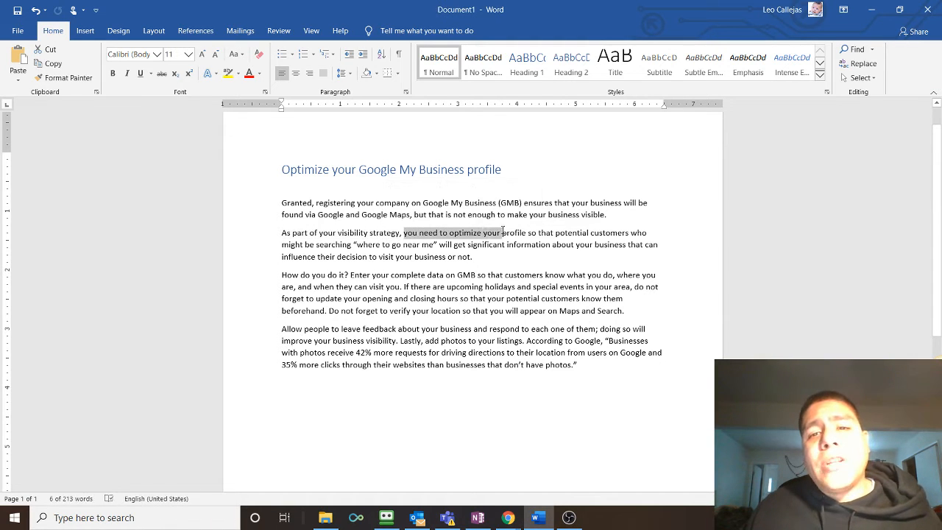
left_click_drag(506, 233, 630, 232)
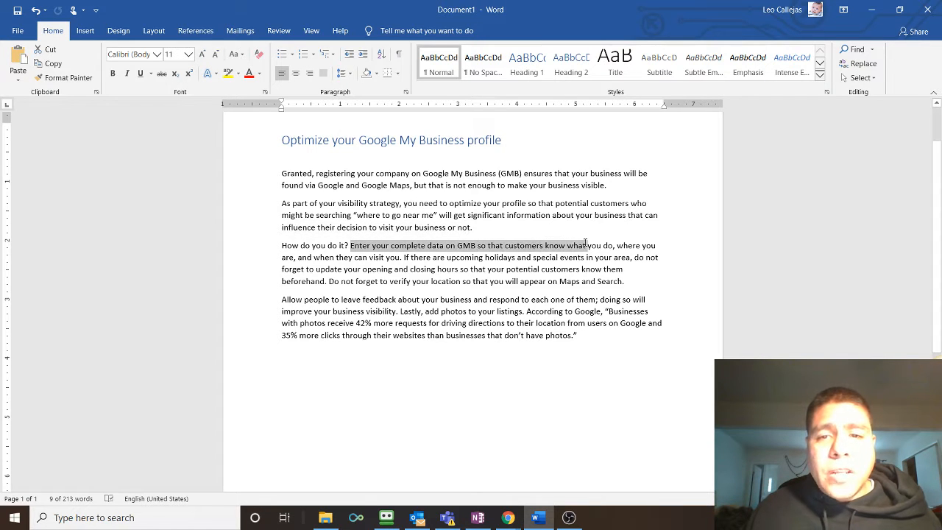
left_click_drag(586, 244, 404, 256)
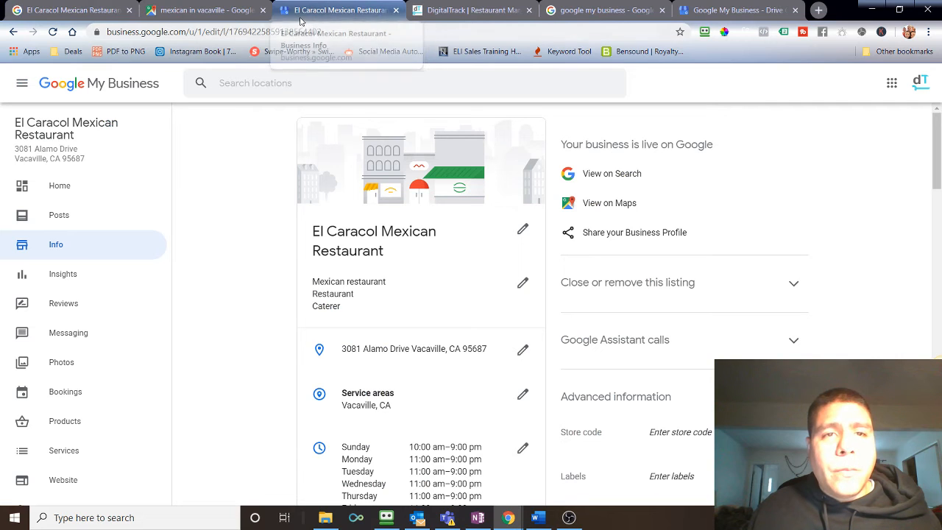
mouse_move(194, 204)
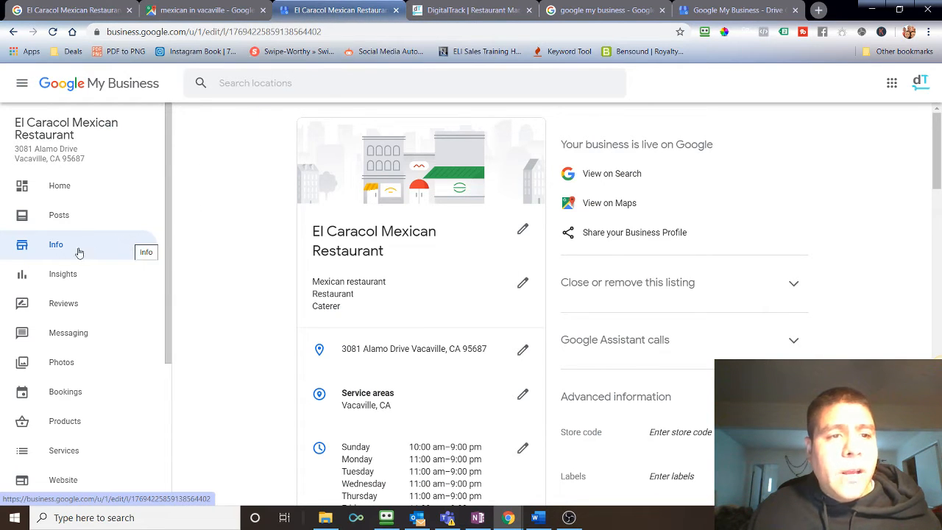
scroll("down", 3)
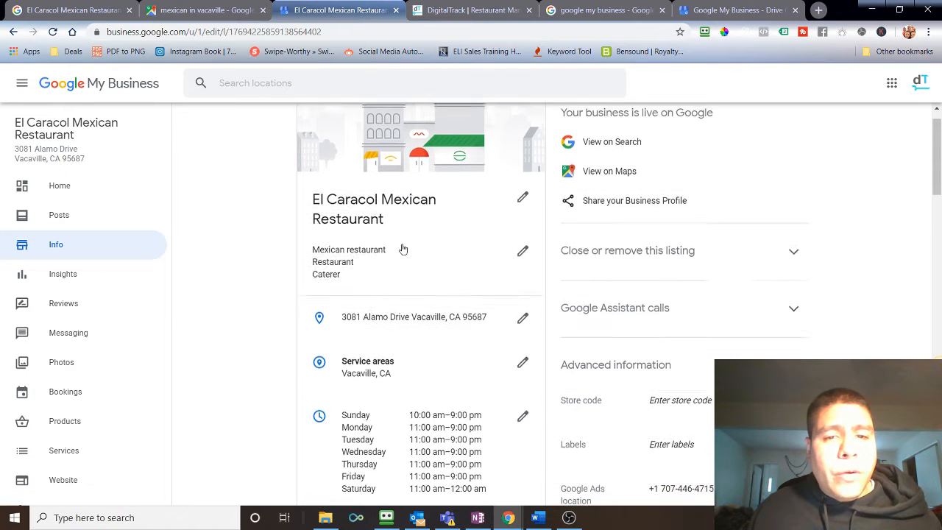
scroll("up", 3)
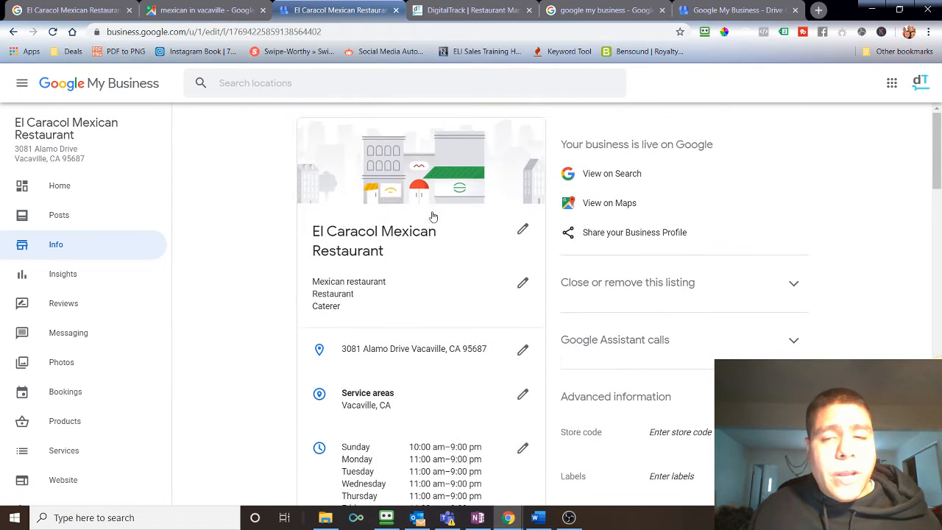
scroll("down", 3)
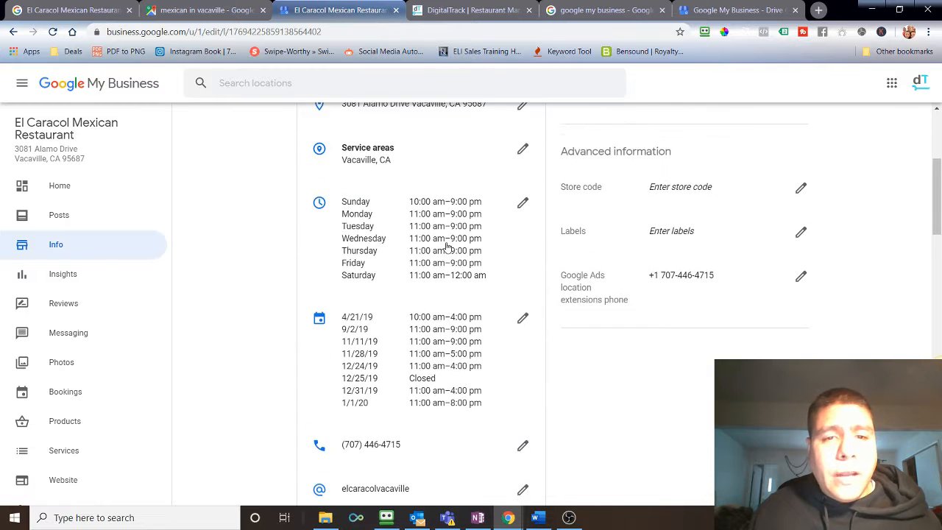
scroll("up", 3)
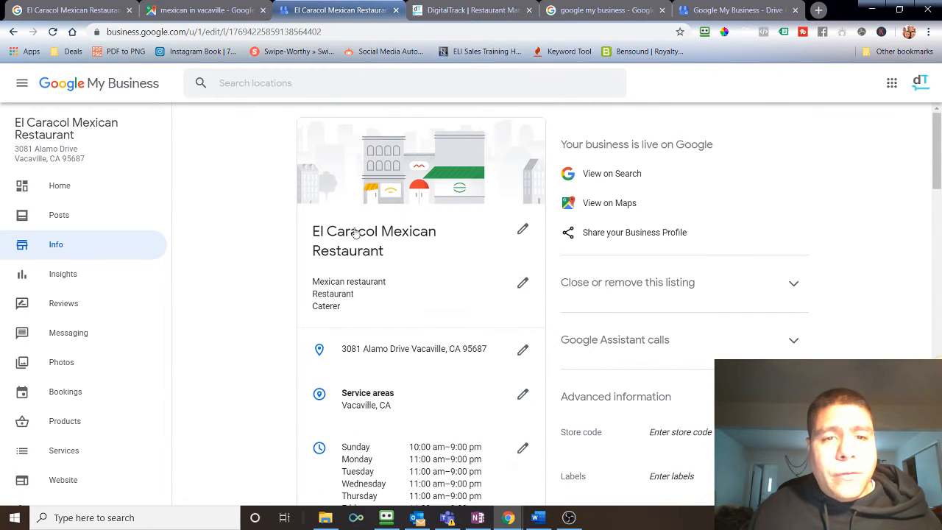
scroll("down", 3)
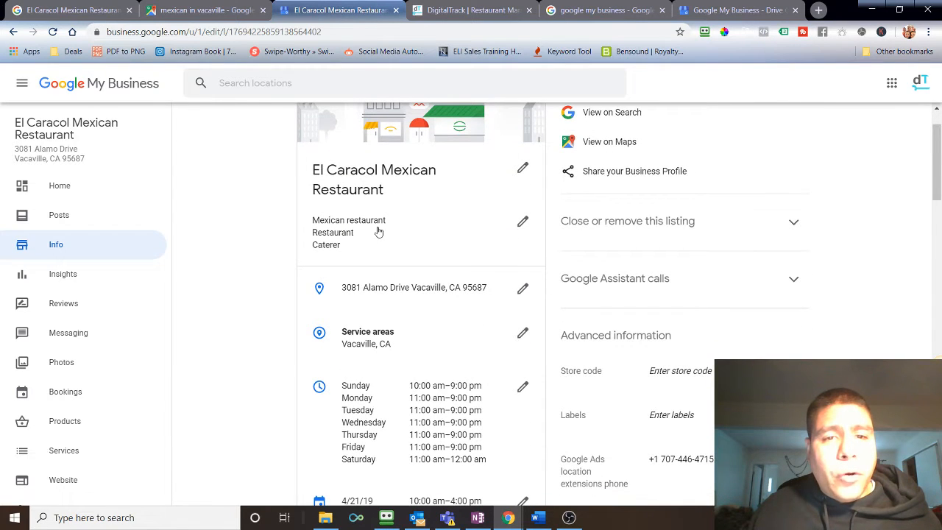
scroll("down", 3)
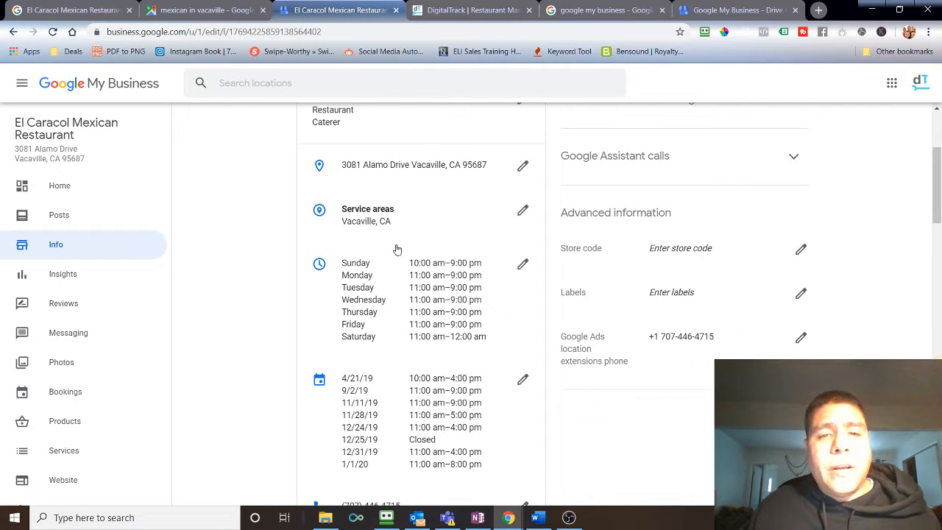
mouse_move(382, 255)
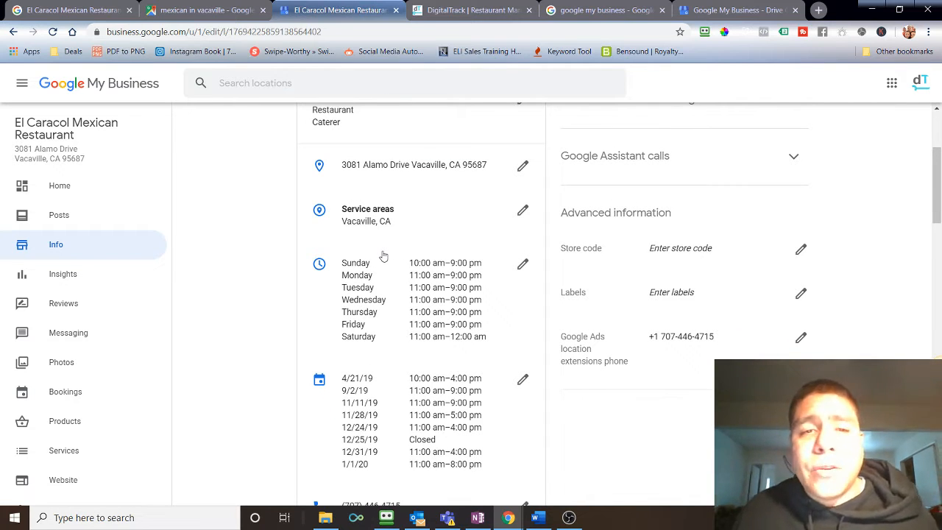
mouse_move(356, 287)
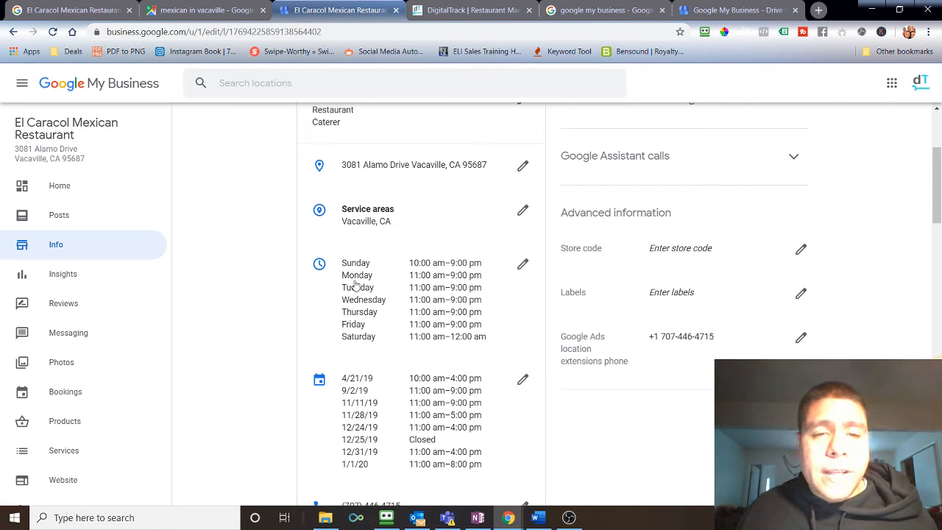
scroll("down", 3)
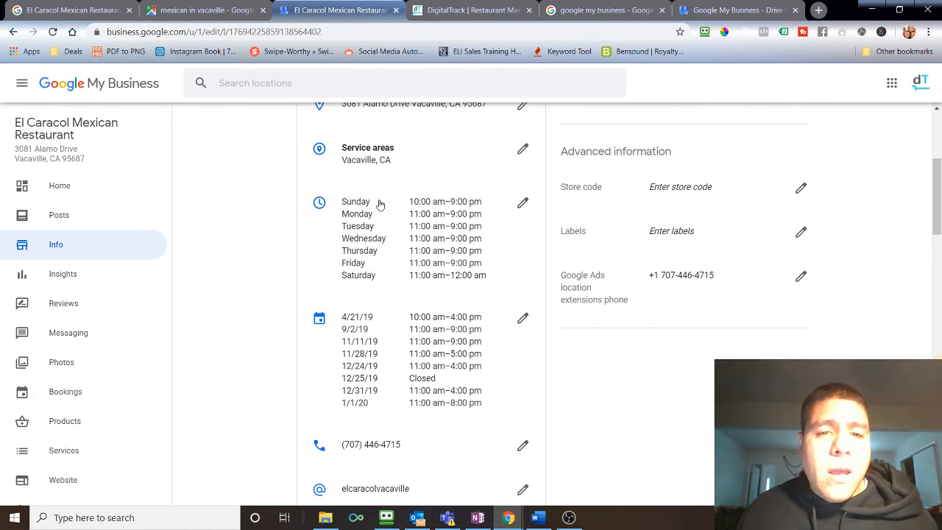
scroll("down", 3)
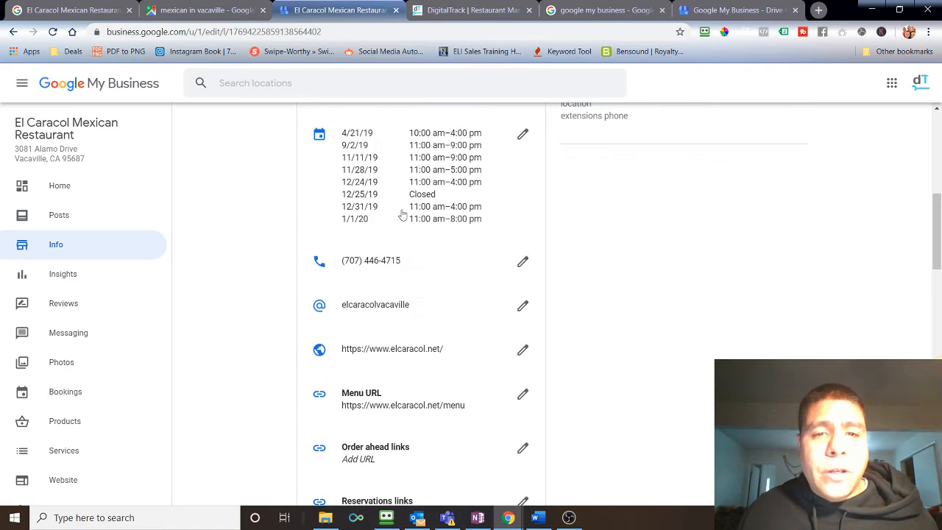
left_click(538, 518)
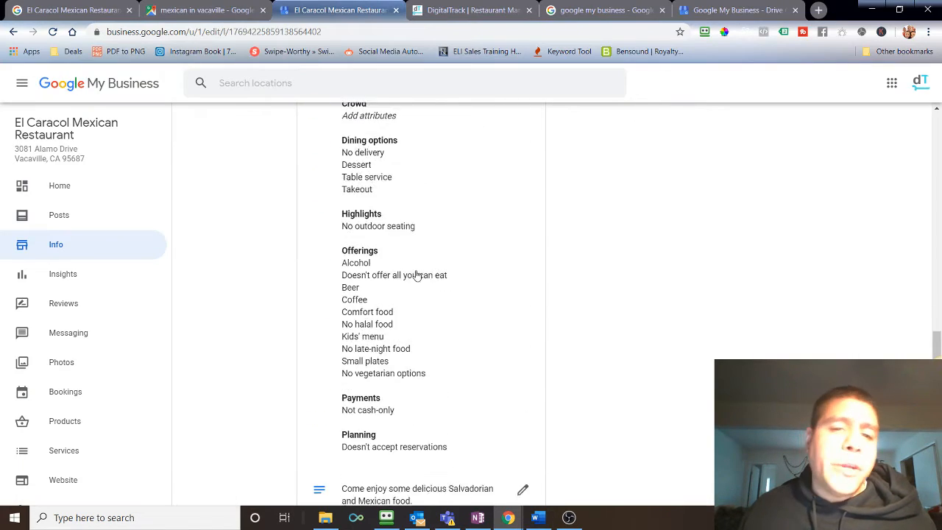
scroll("up", 3)
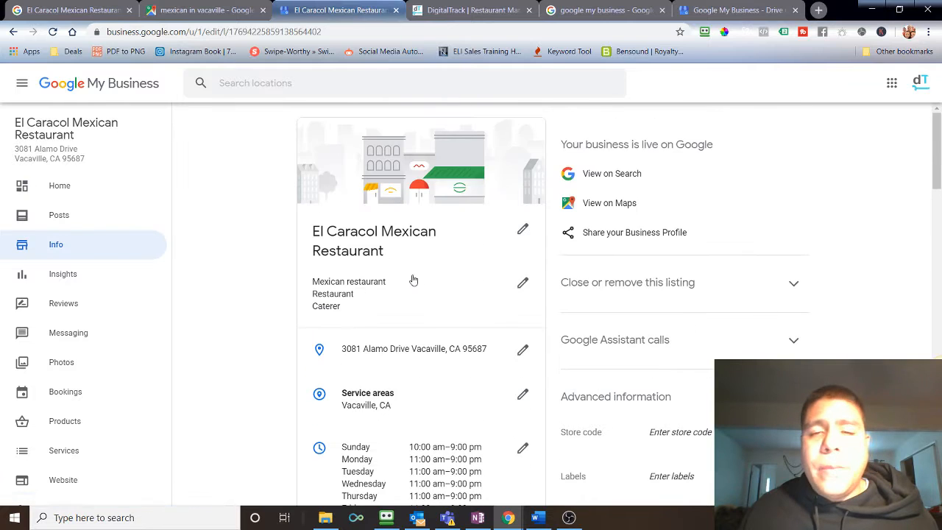
left_click(537, 518)
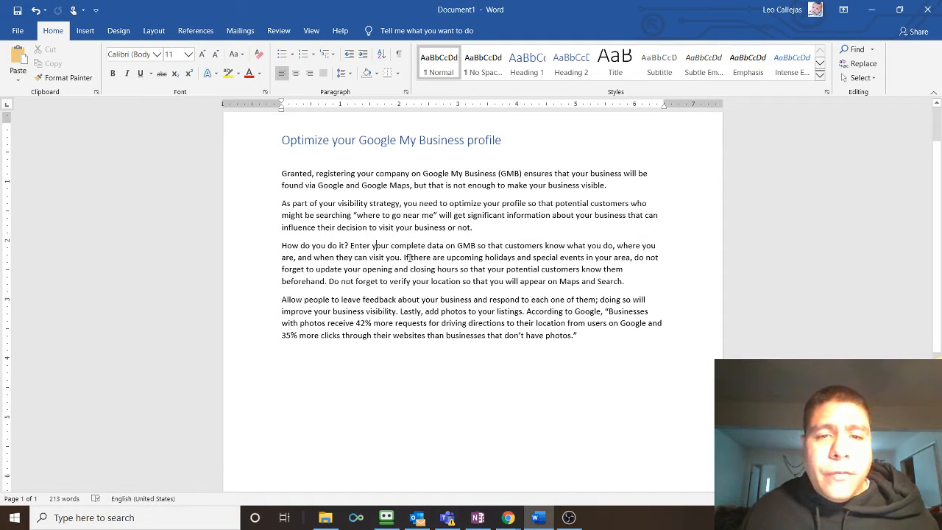
left_click_drag(403, 256, 594, 256)
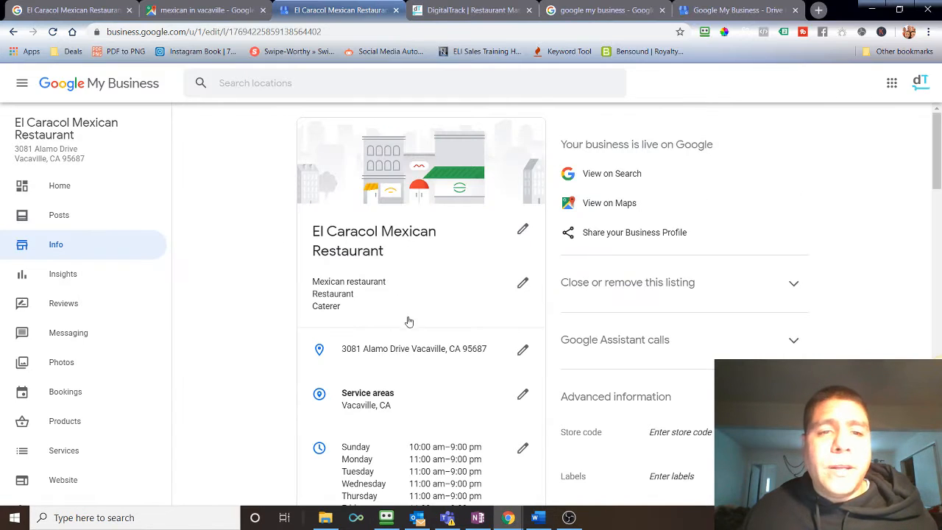
mouse_move(412, 290)
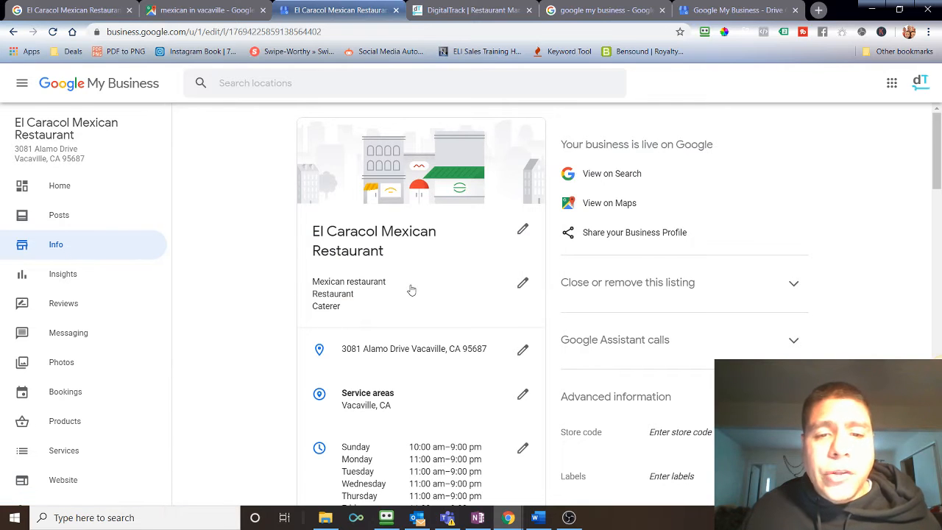
Scroll through the listing's regular hours, glancing at the notes in between.
scroll("down", 3)
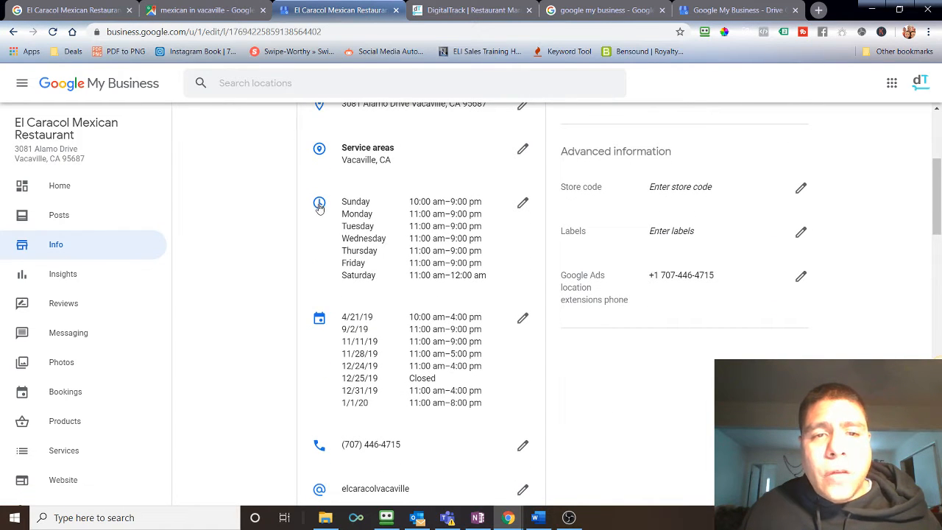
mouse_move(388, 215)
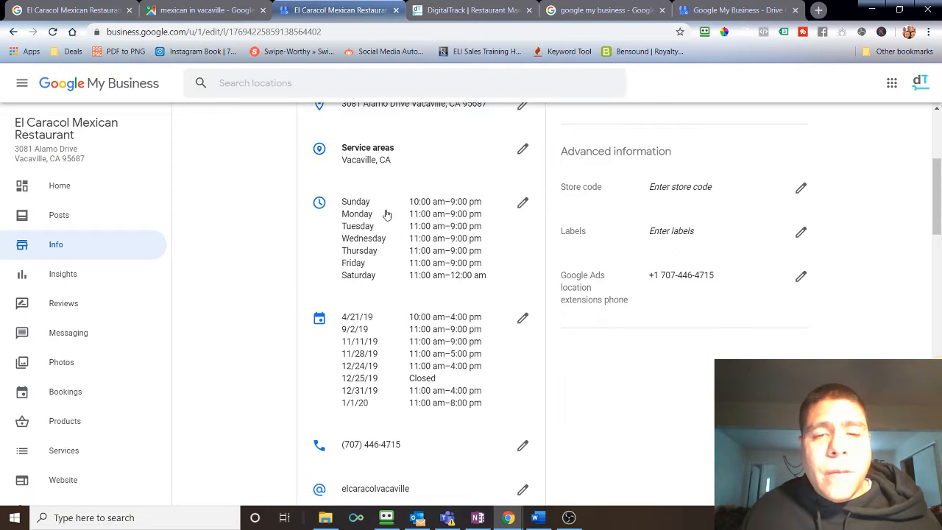
mouse_move(463, 278)
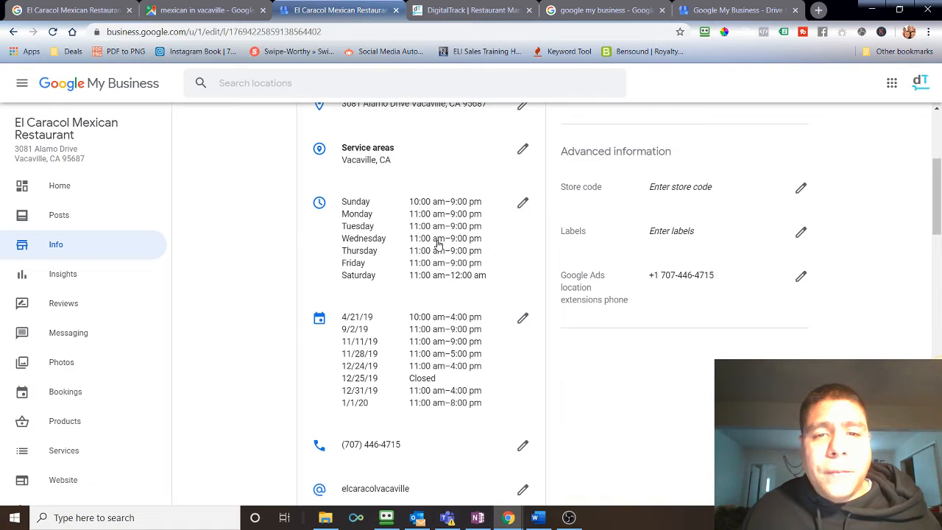
scroll("down", 3)
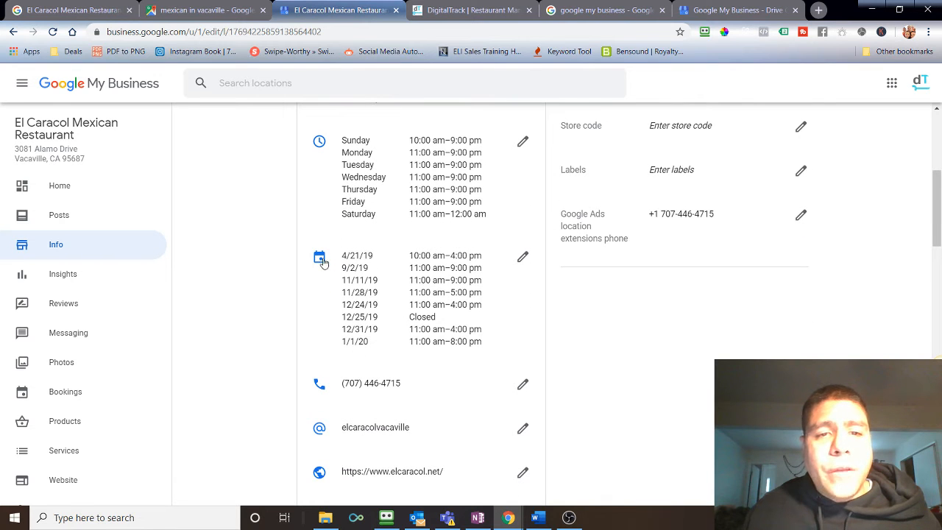
left_click(537, 518)
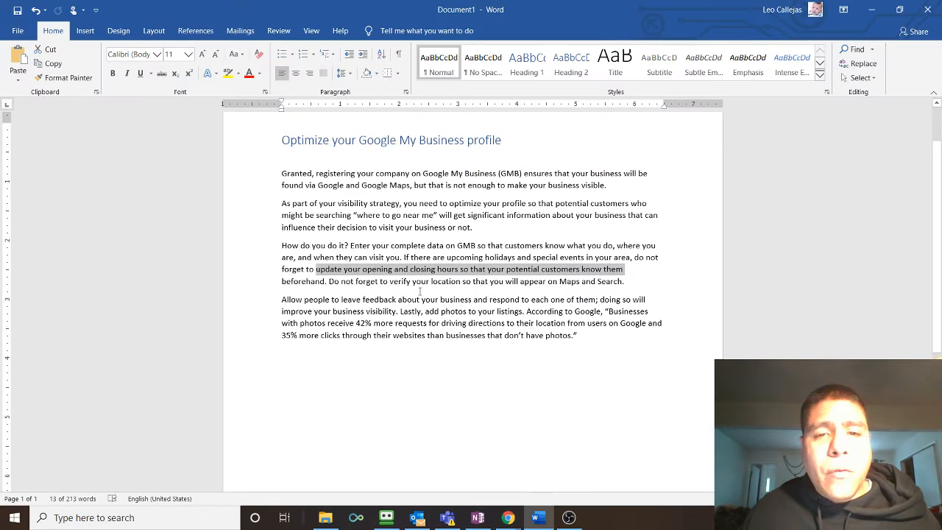
left_click(508, 517)
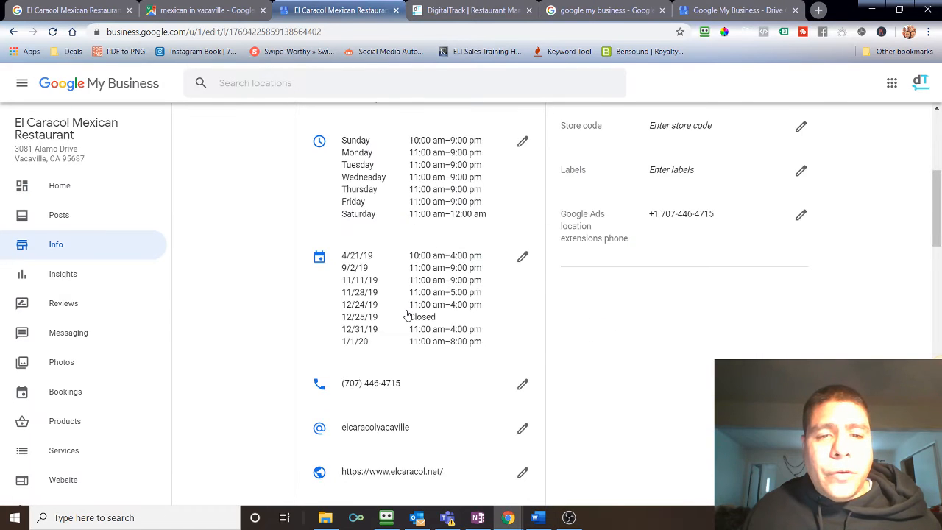
Review the special hours, then bring up the public google.com/business landing page.
scroll("down", 3)
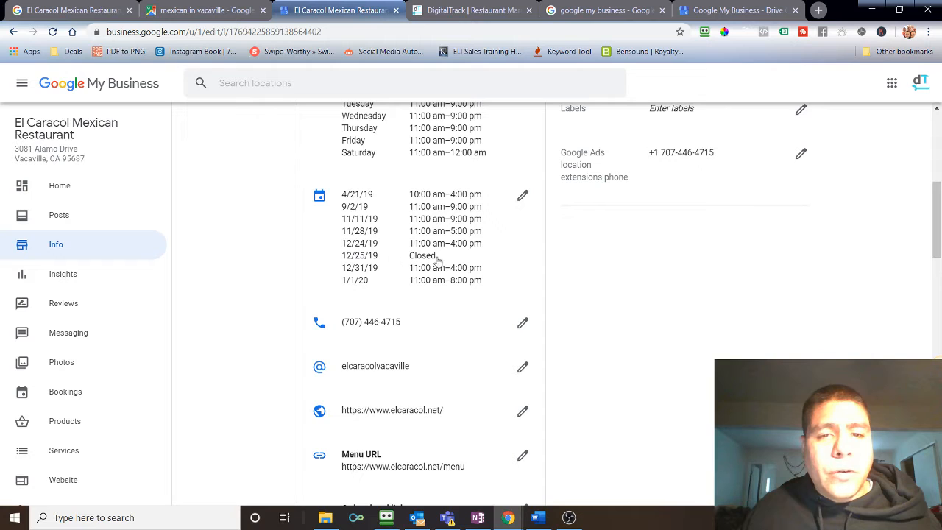
mouse_move(374, 268)
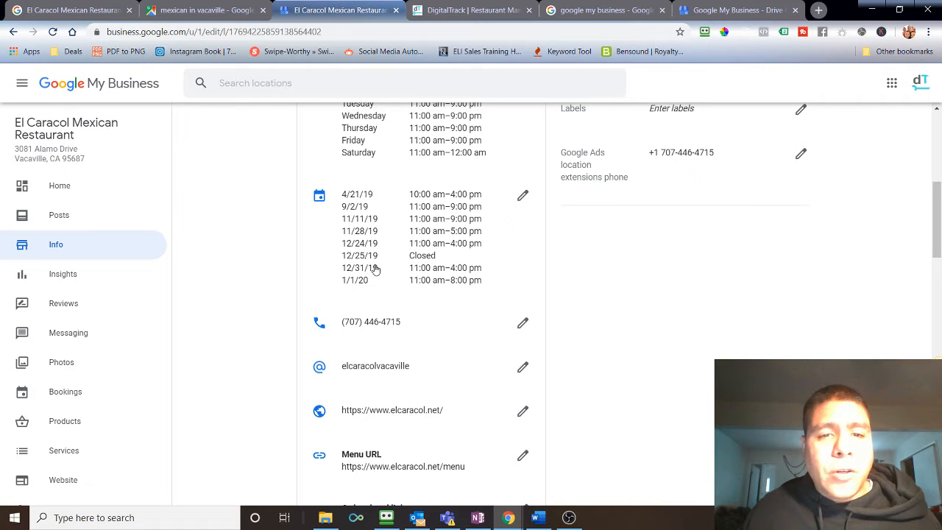
mouse_move(409, 272)
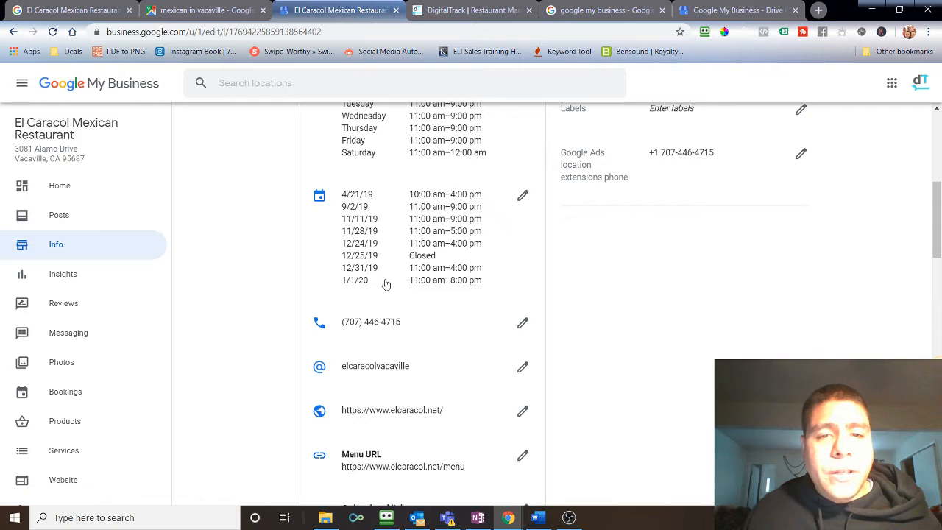
mouse_move(502, 272)
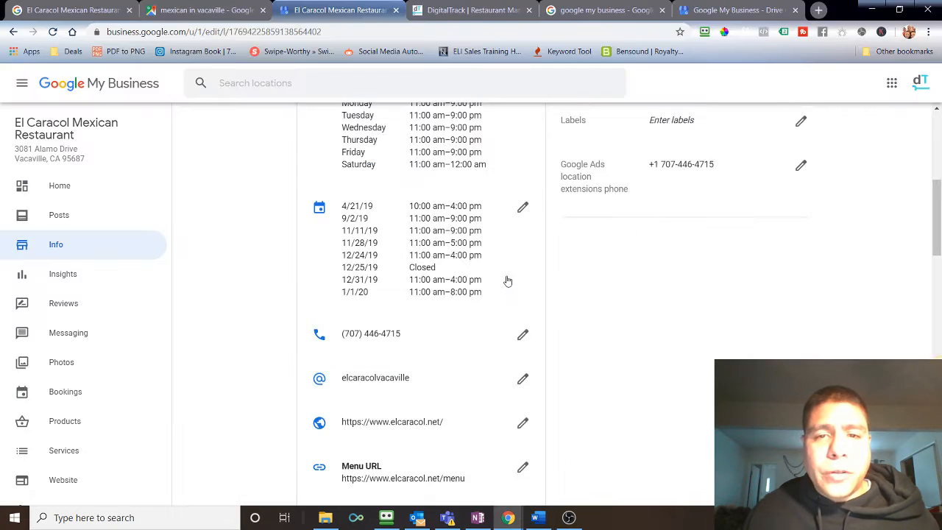
scroll("up", 3)
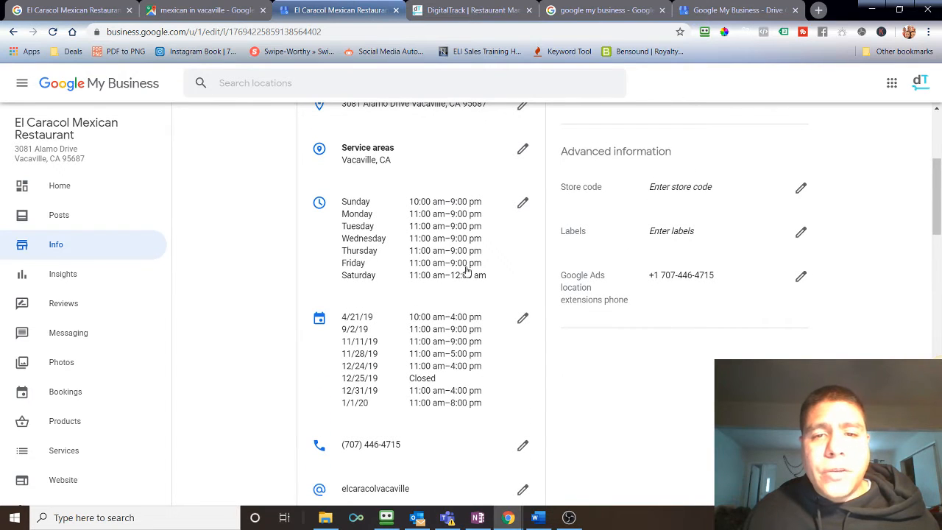
left_click(537, 517)
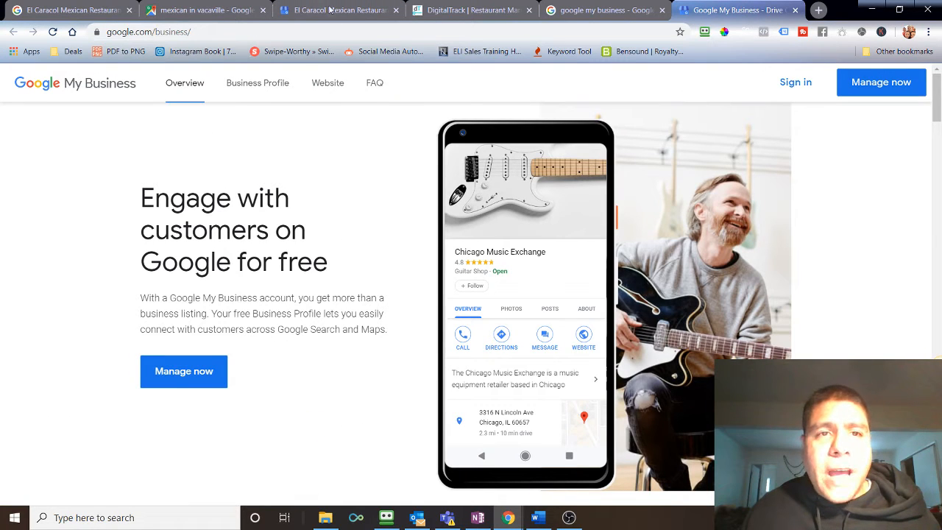
left_click(339, 9)
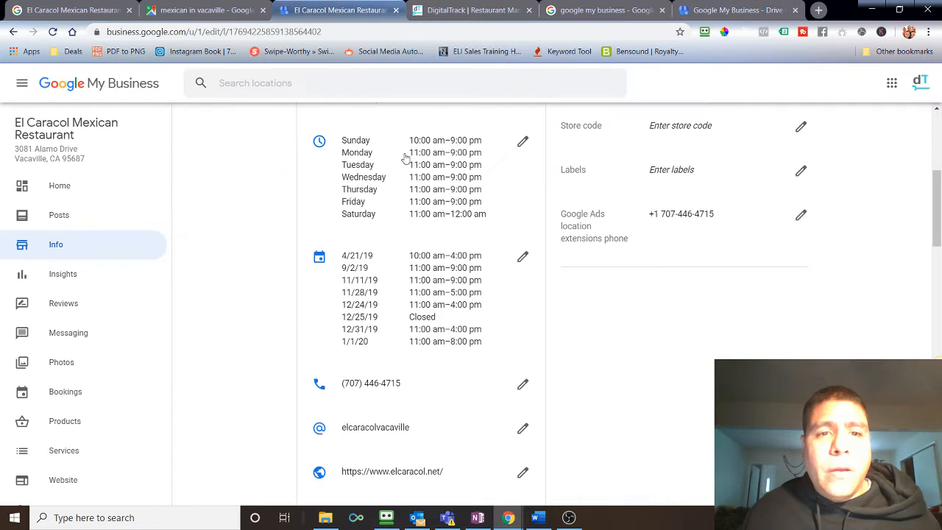
scroll("down", 3)
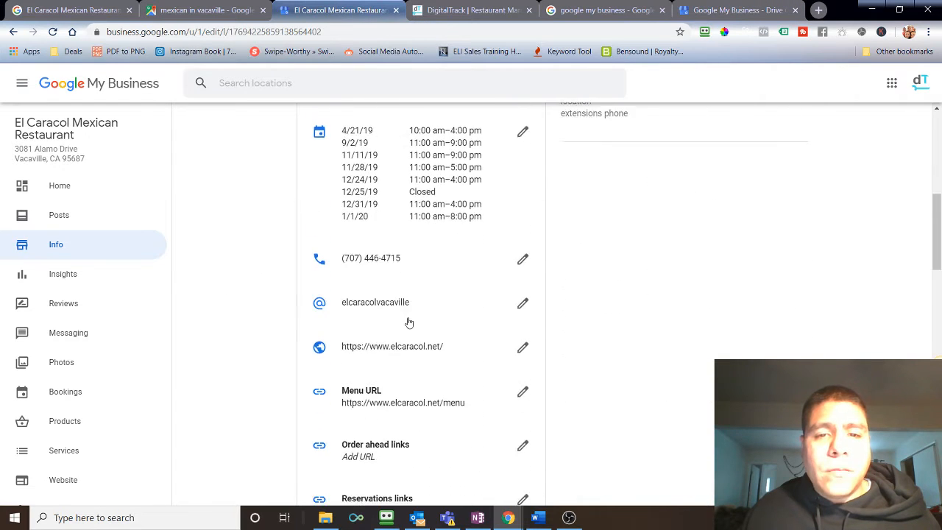
scroll("up", 3)
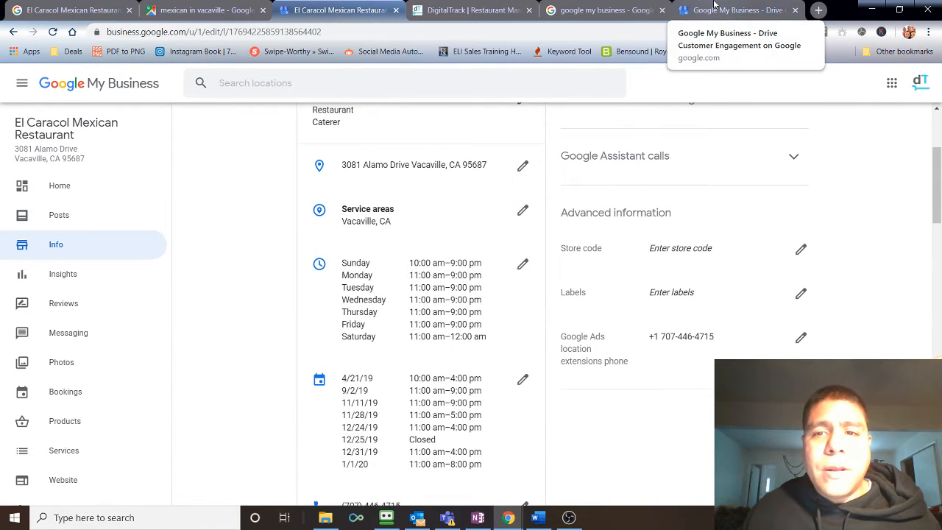
left_click(736, 8)
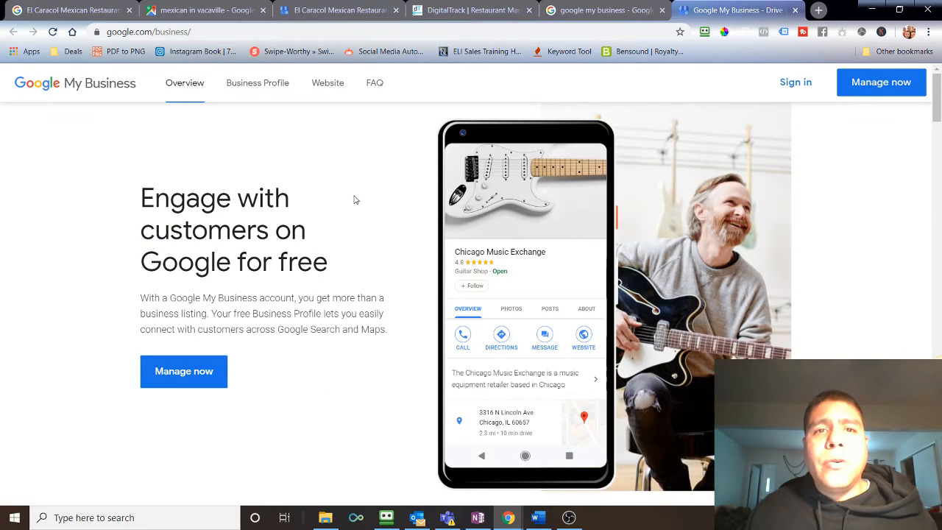
mouse_move(359, 197)
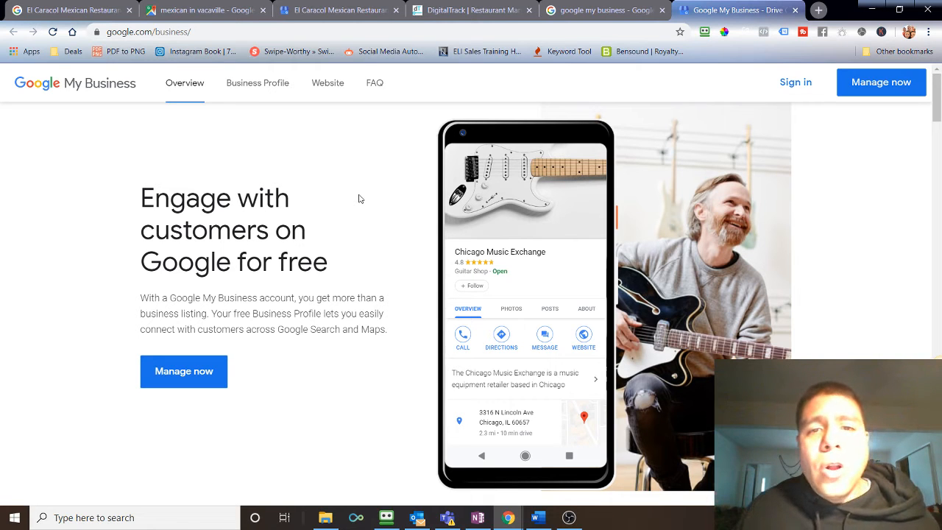
Revisit the notes on customer feedback, then head to the El Caracol dashboard's Reviews section.
left_click(537, 518)
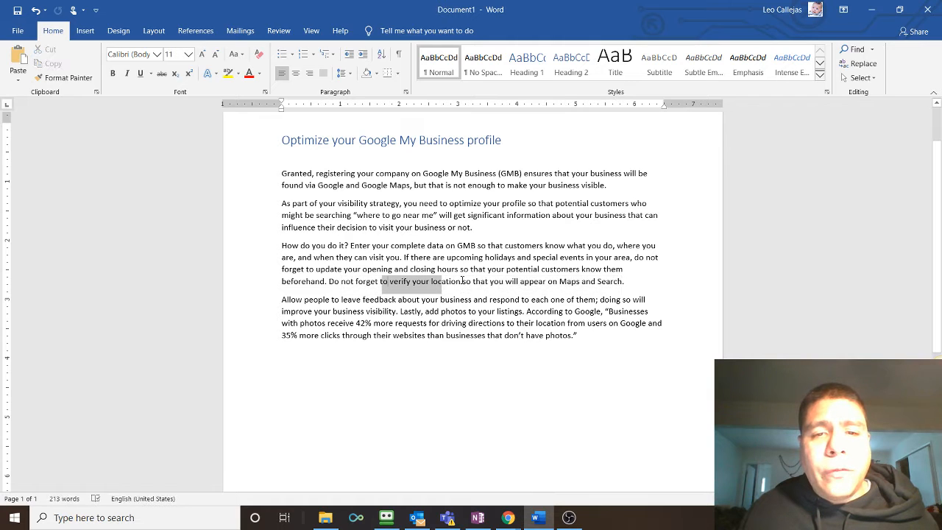
scroll("down", 3)
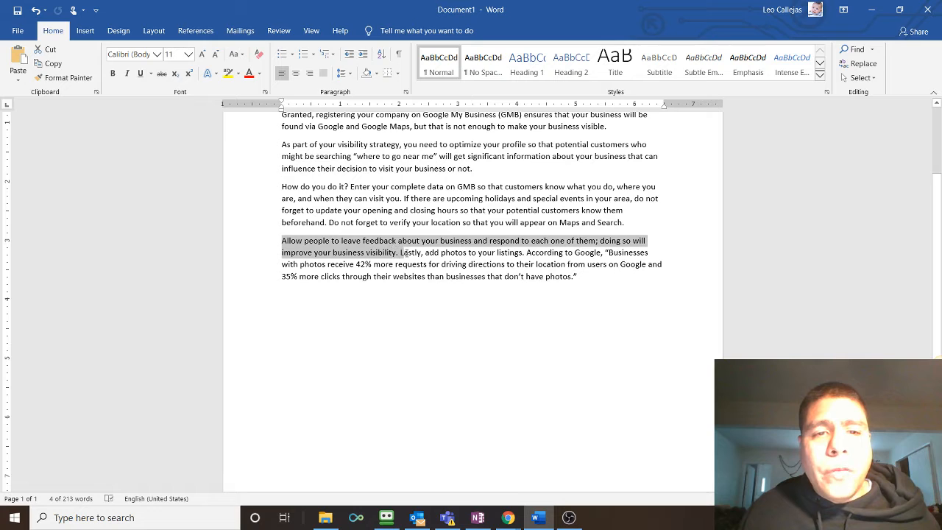
left_click(739, 9)
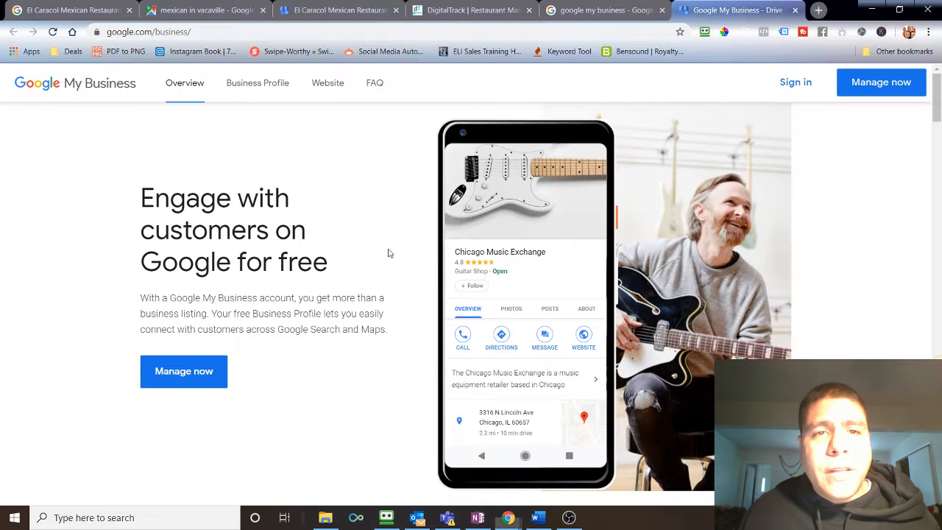
left_click(339, 9)
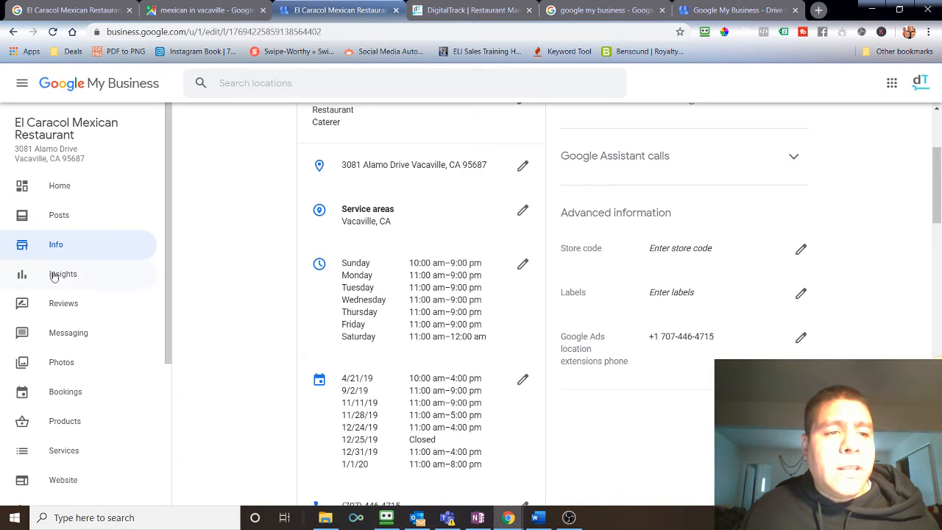
left_click(63, 303)
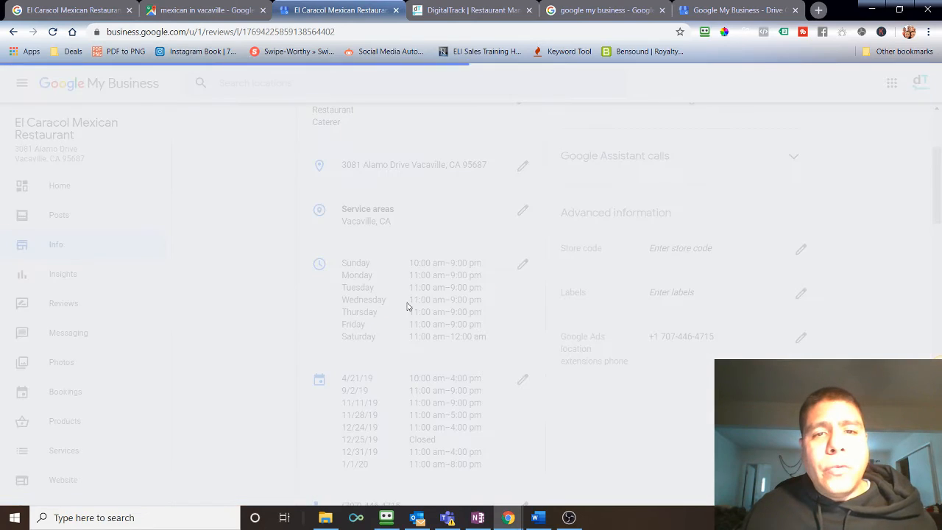
Look over the restaurant's Google reviews and questions & answers in the knowledge panel.
left_click(63, 303)
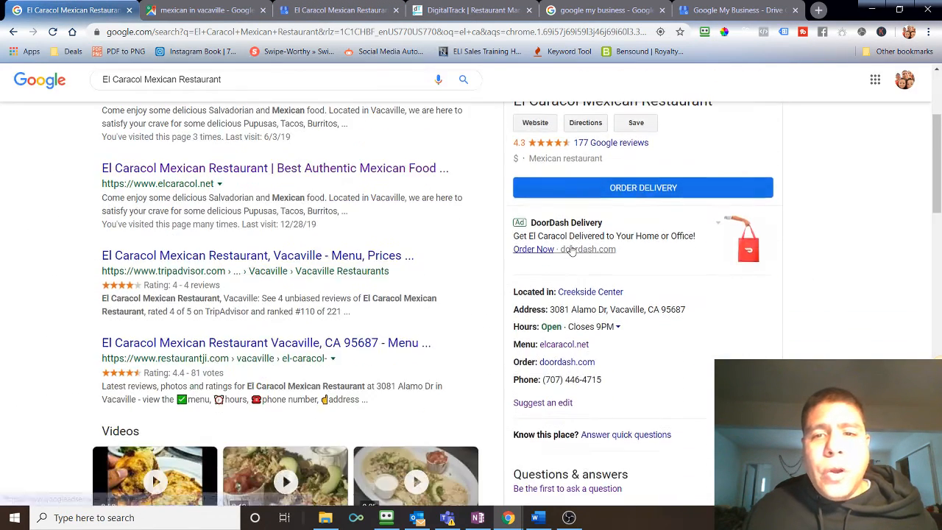
scroll("up", 3)
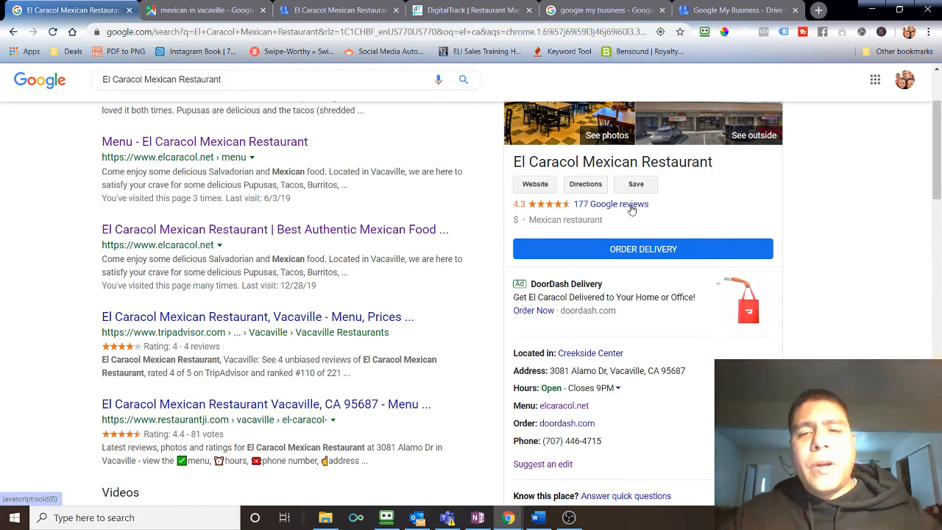
scroll("down", 3)
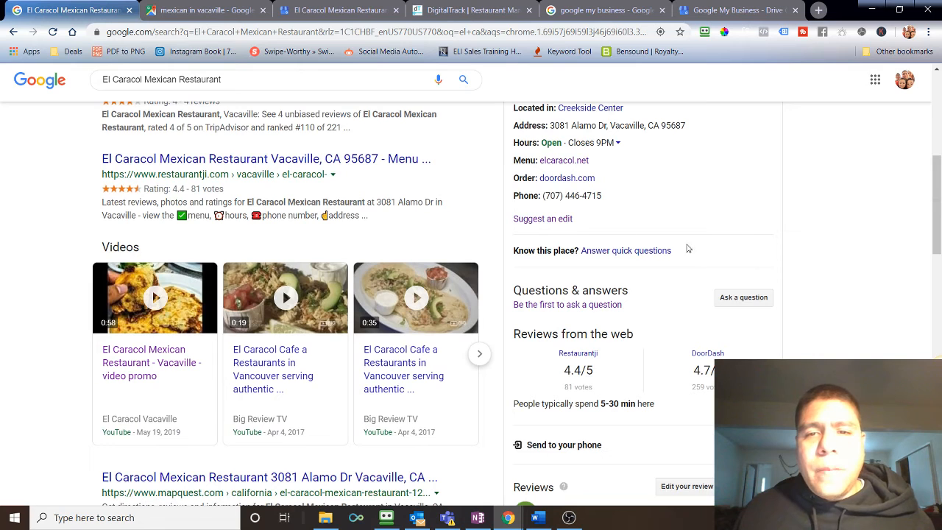
scroll("down", 3)
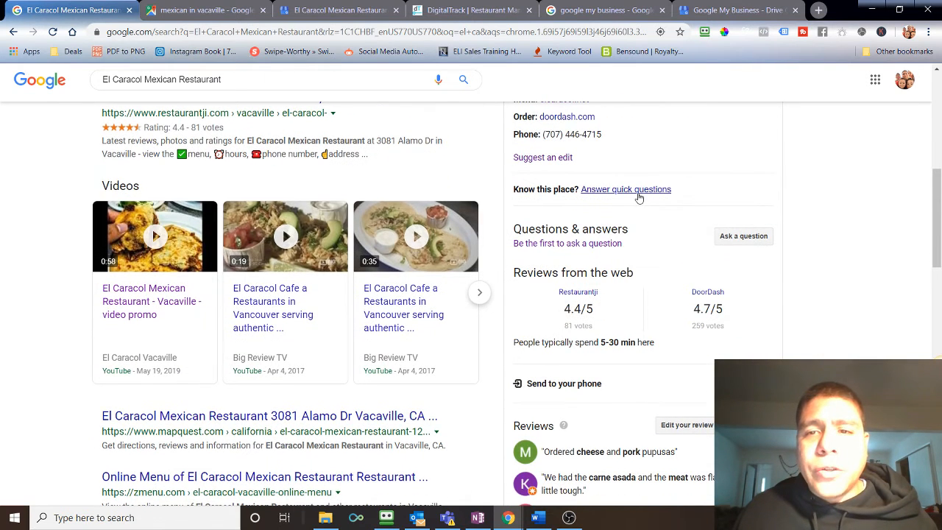
mouse_move(806, 200)
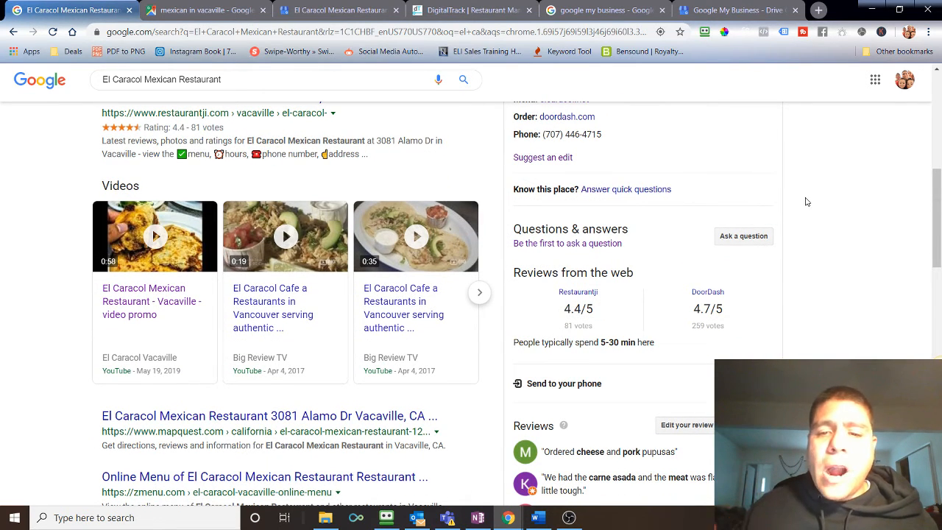
mouse_move(799, 208)
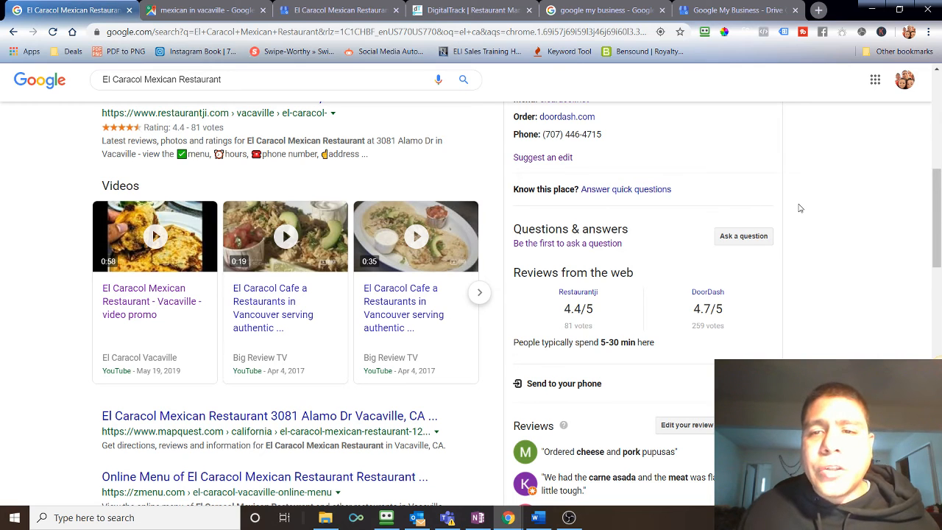
mouse_move(804, 232)
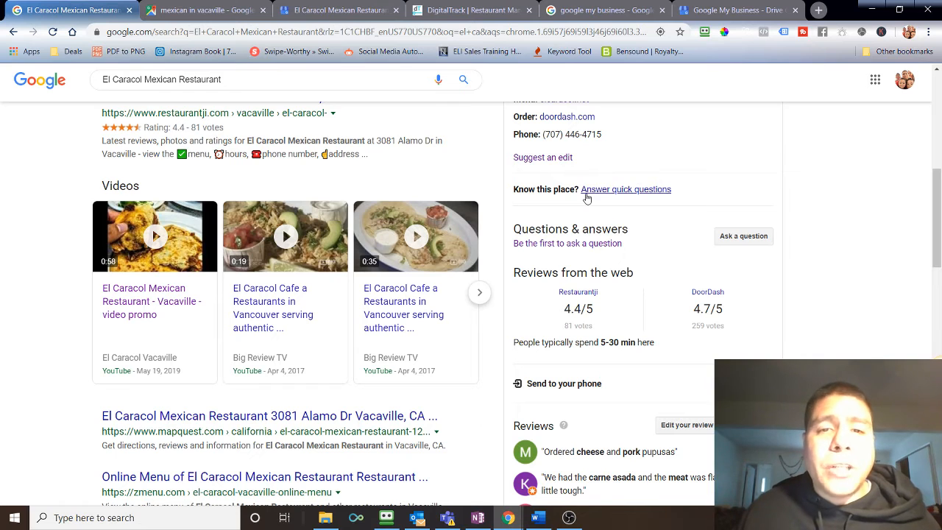
Check the web ratings after a glance at the notes, then open the panel's photos.
left_click(538, 518)
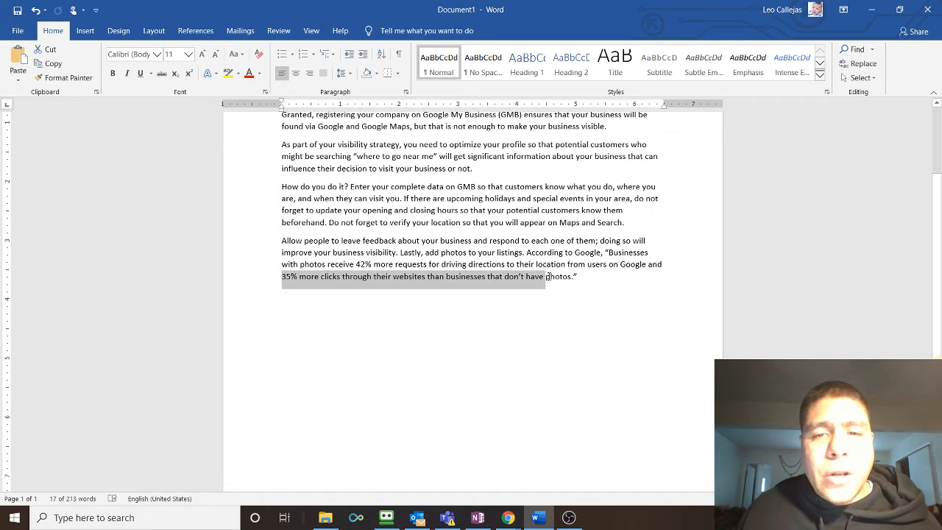
left_click(507, 518)
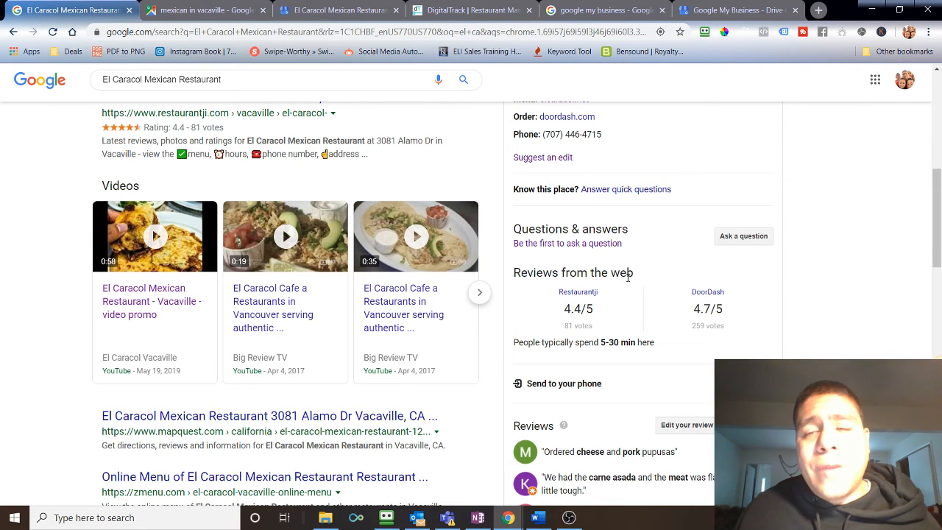
scroll("up", 3)
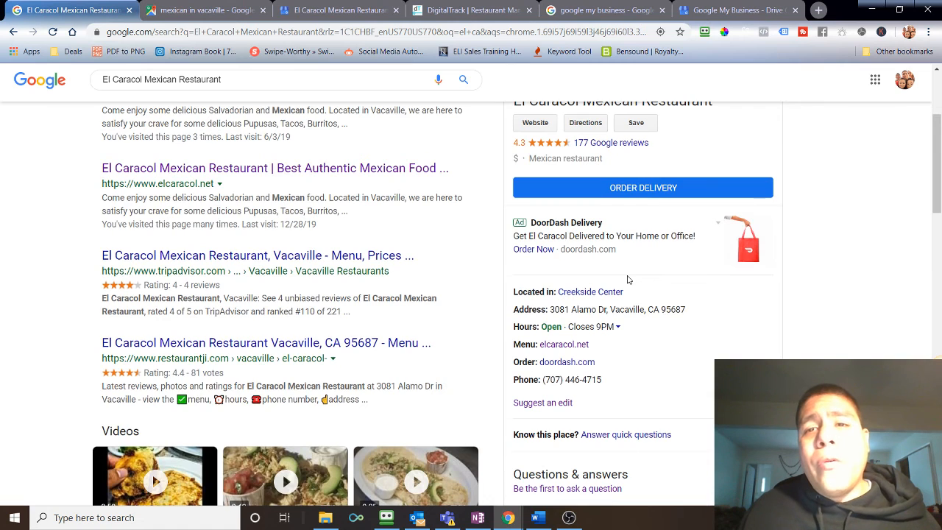
scroll("up", 3)
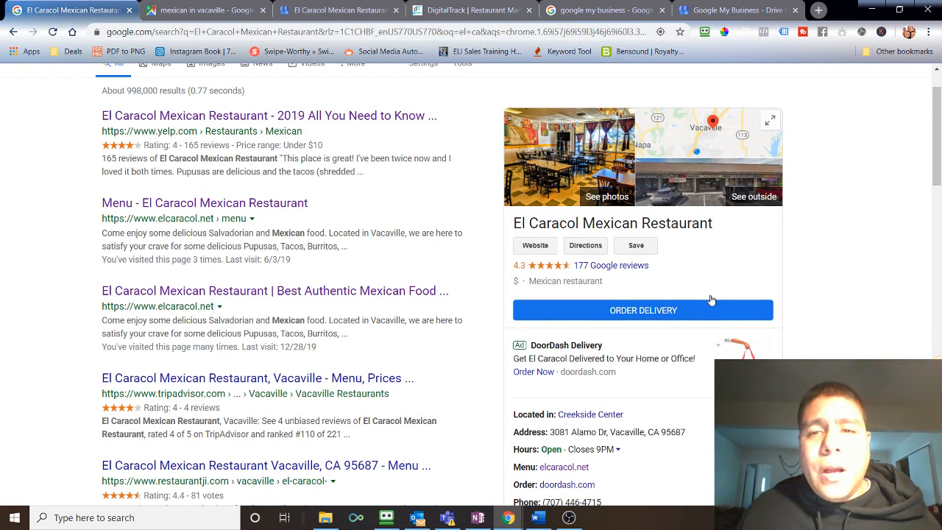
mouse_move(718, 282)
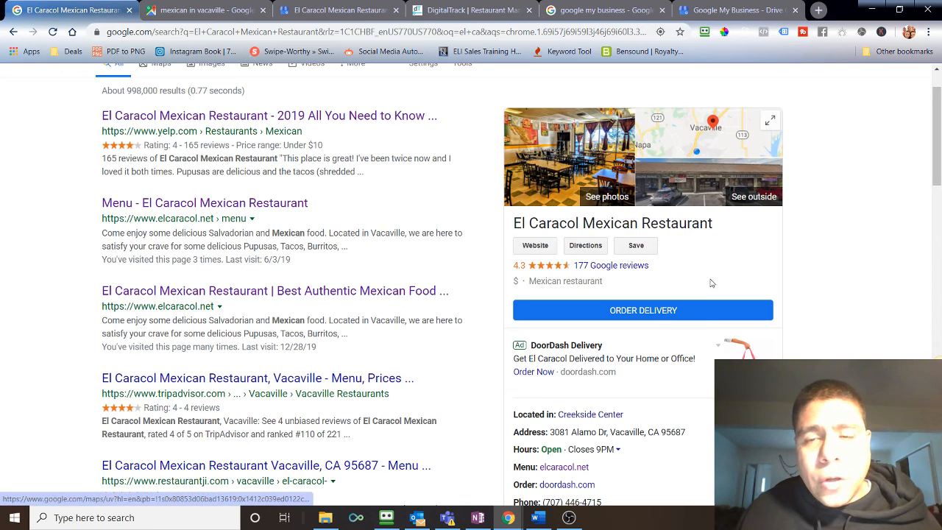
left_click(607, 196)
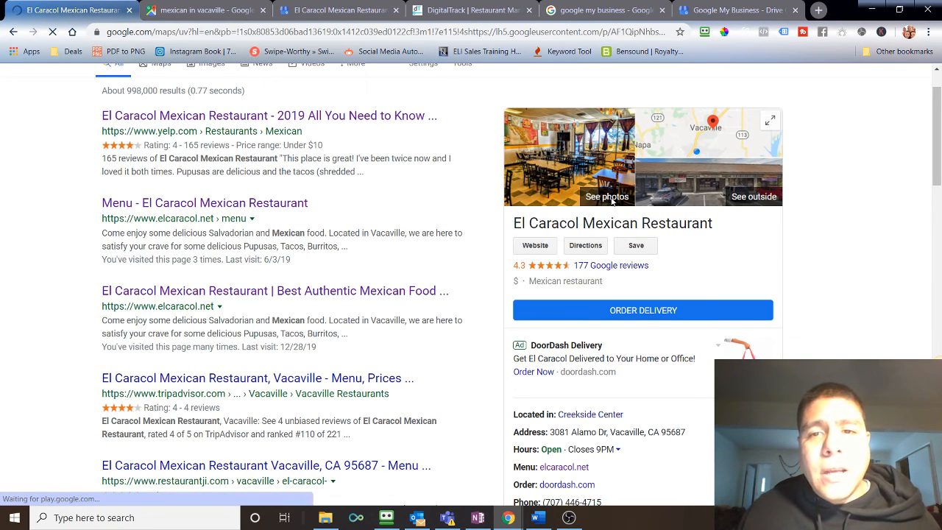
Open the GMB listing's Photos page and scroll through the cover, logo and food pictures.
left_click(338, 9)
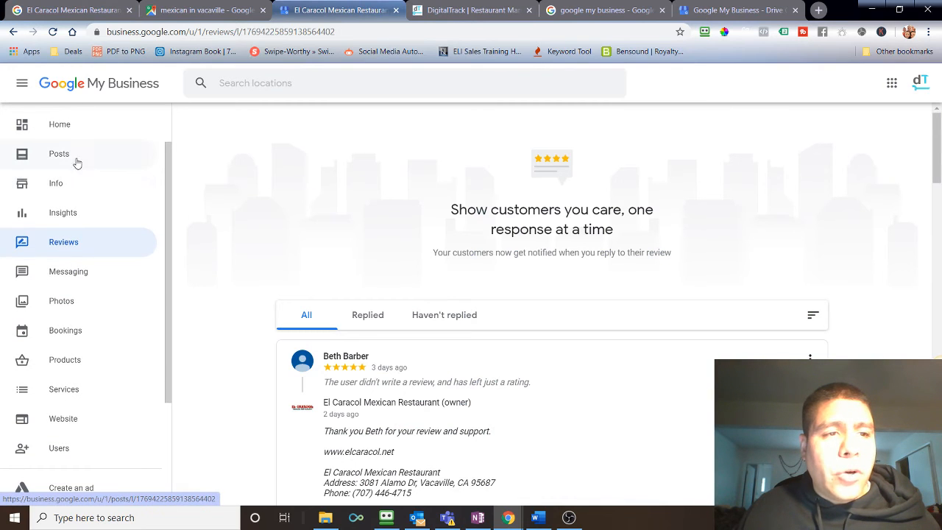
left_click(62, 300)
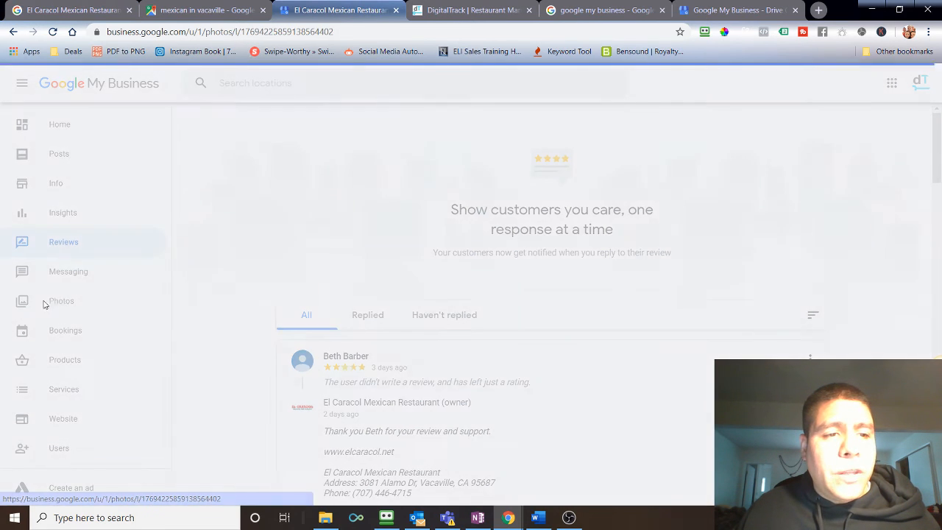
left_click(62, 300)
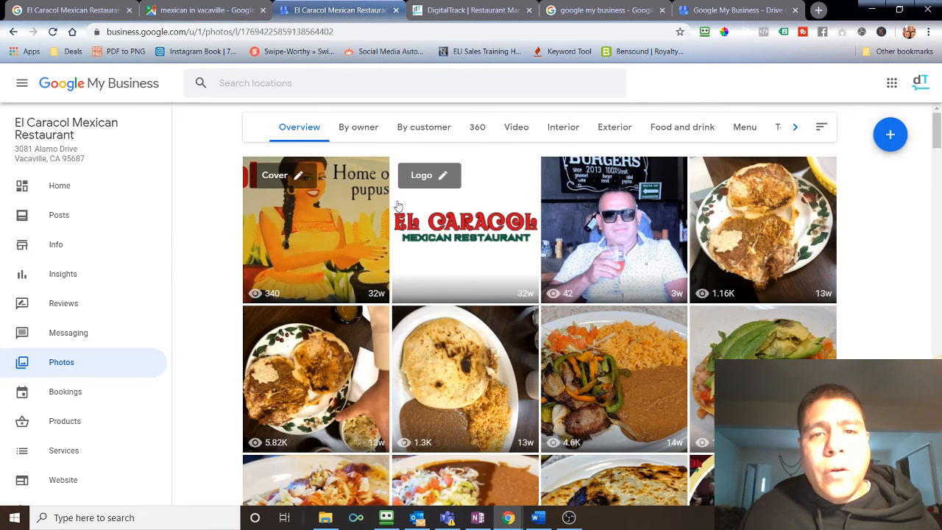
mouse_move(287, 203)
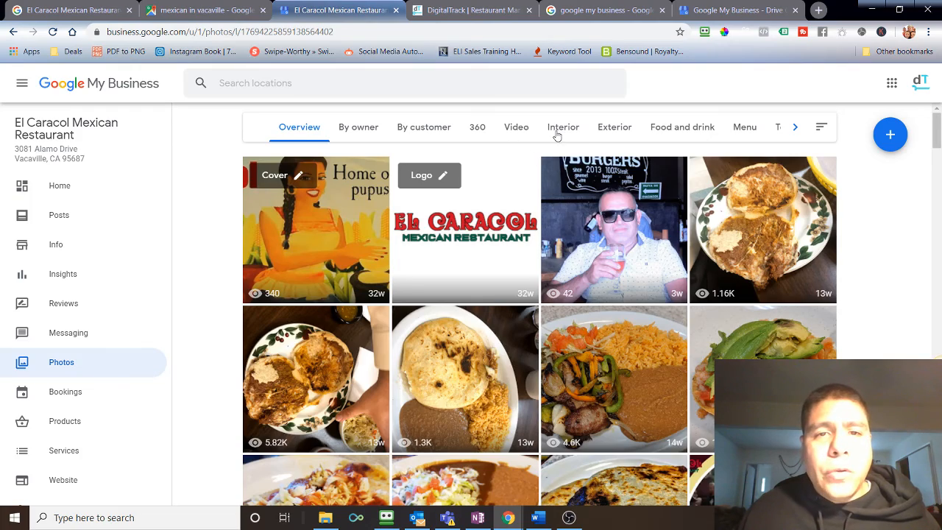
mouse_move(705, 295)
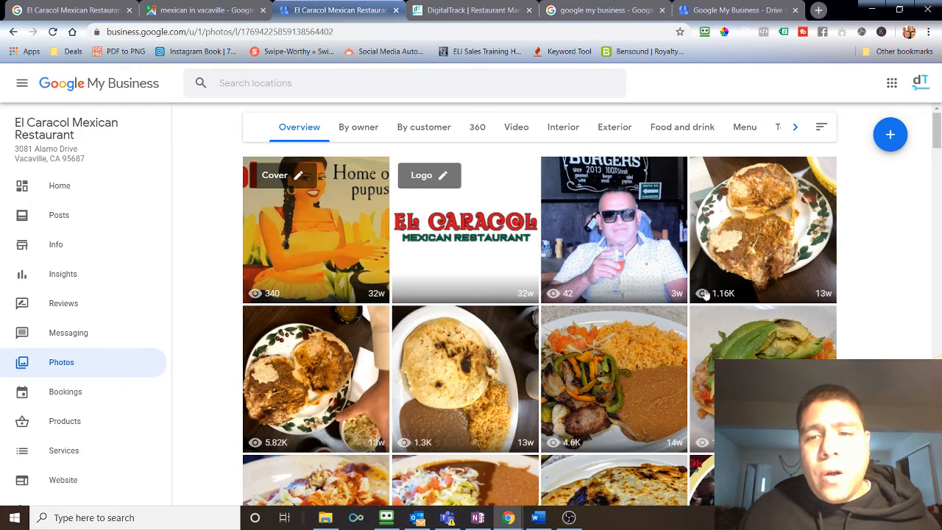
scroll("down", 3)
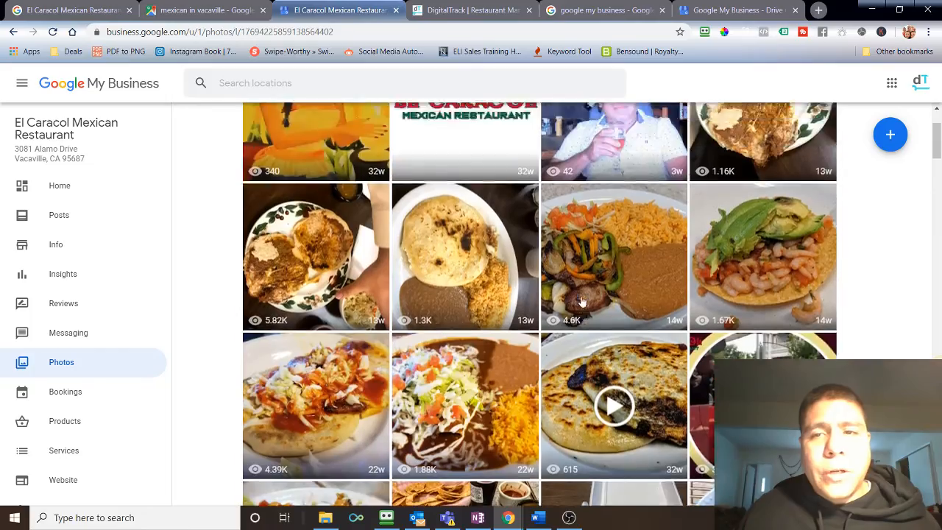
scroll("up", 3)
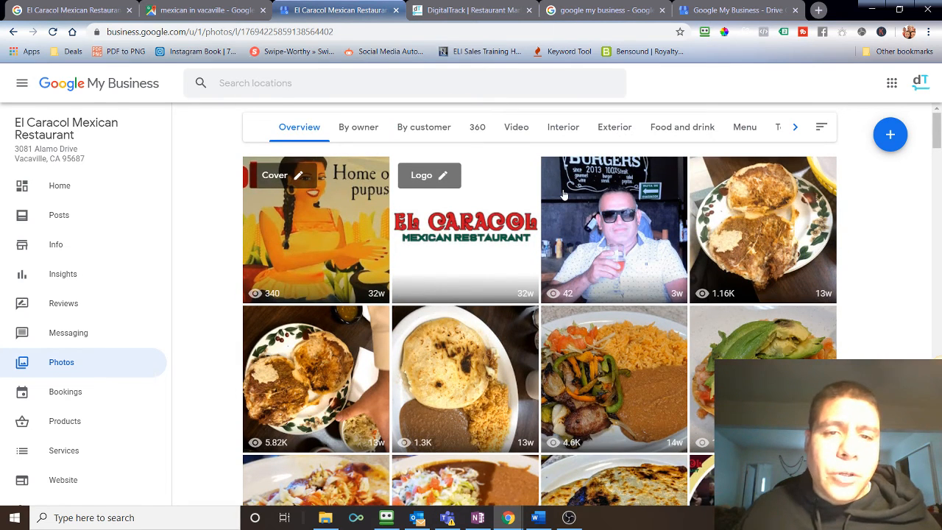
mouse_move(627, 300)
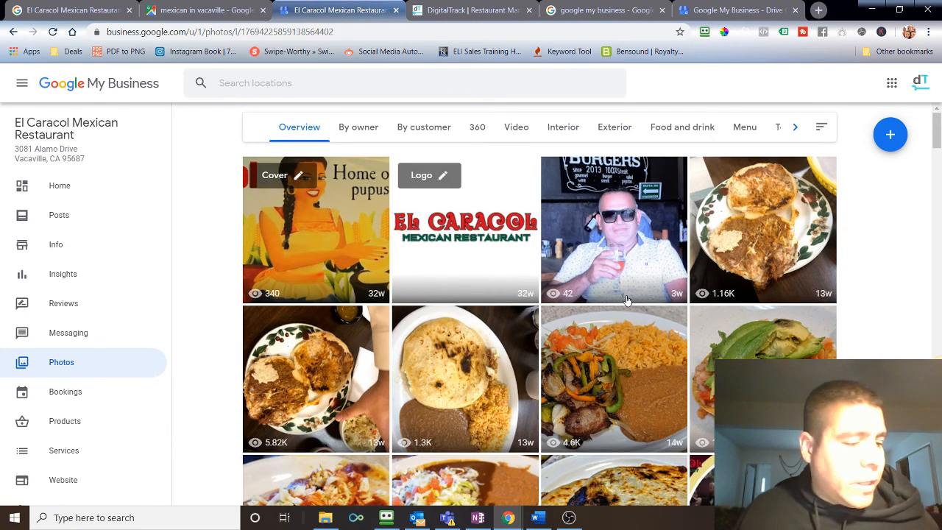